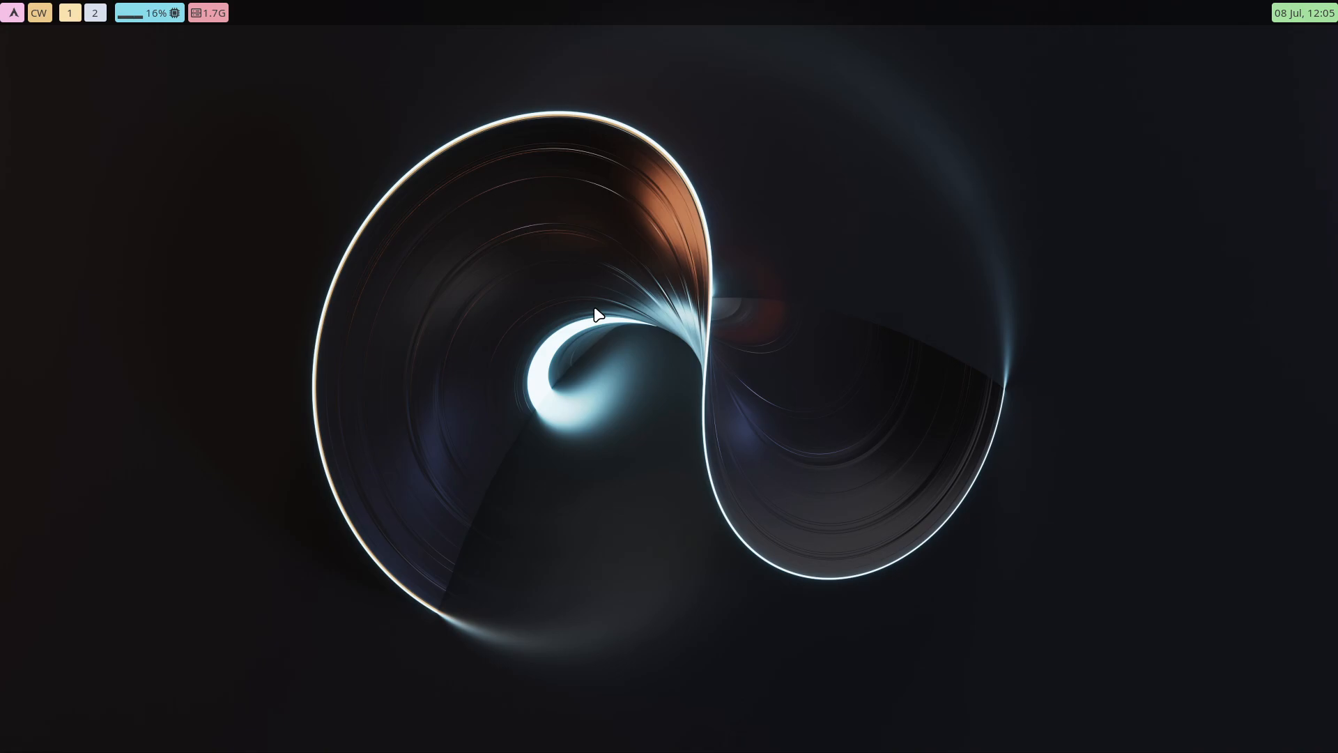
{"action": "mouse_move", "coordinate": [793, 133]}
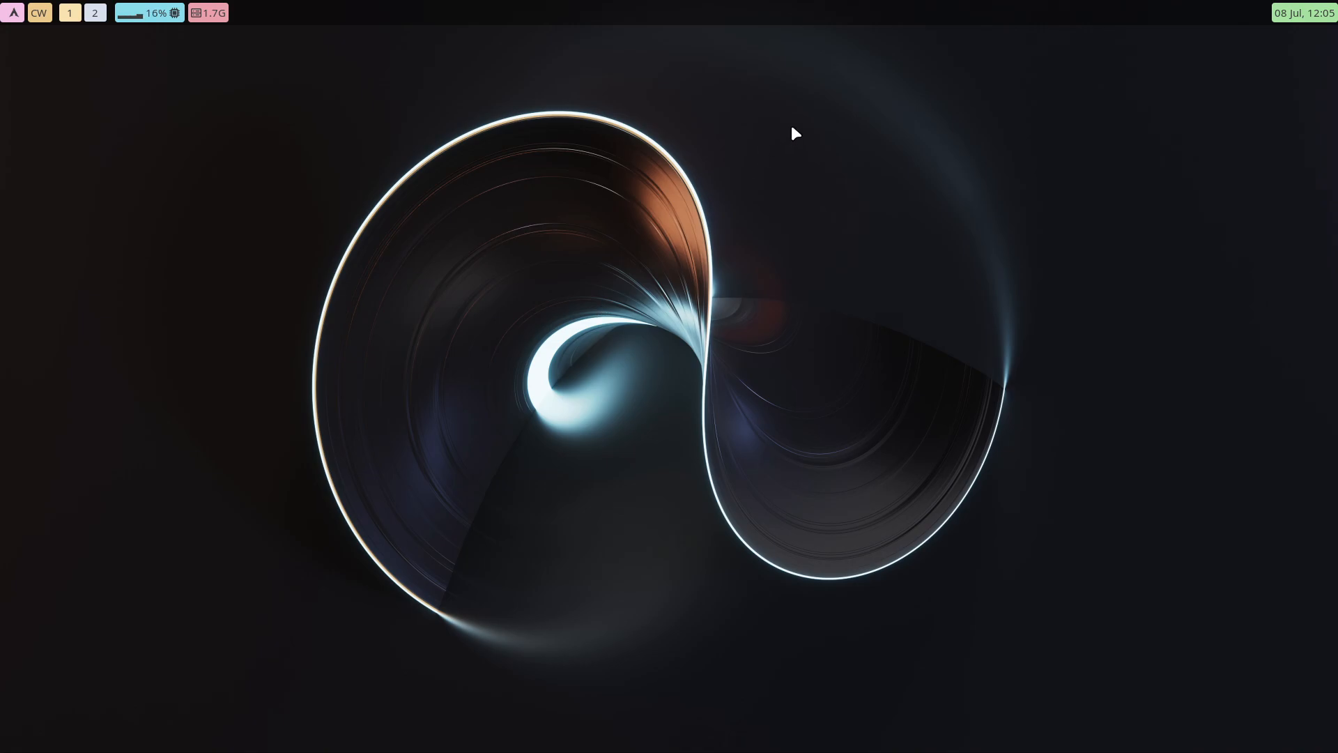
{"action": "mouse_move", "coordinate": [1093, 22]}
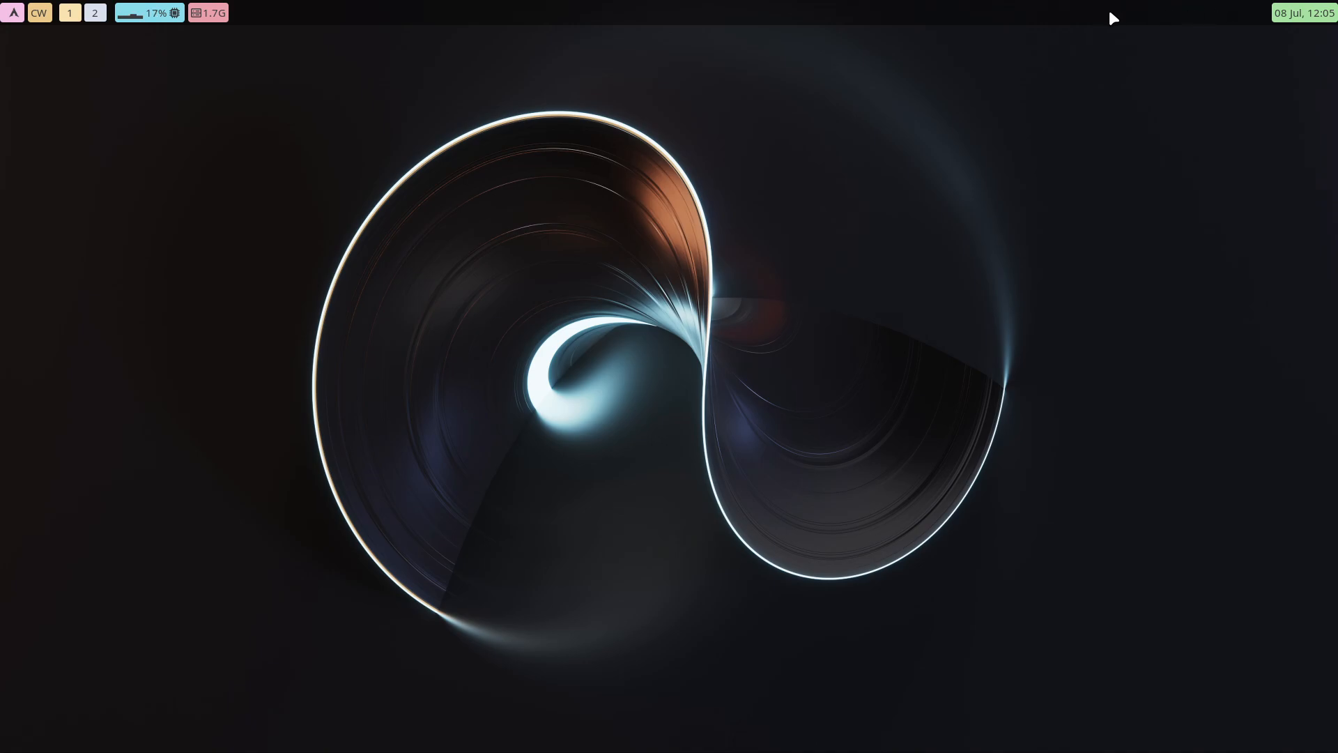
{"action": "mouse_move", "coordinate": [1247, 17]}
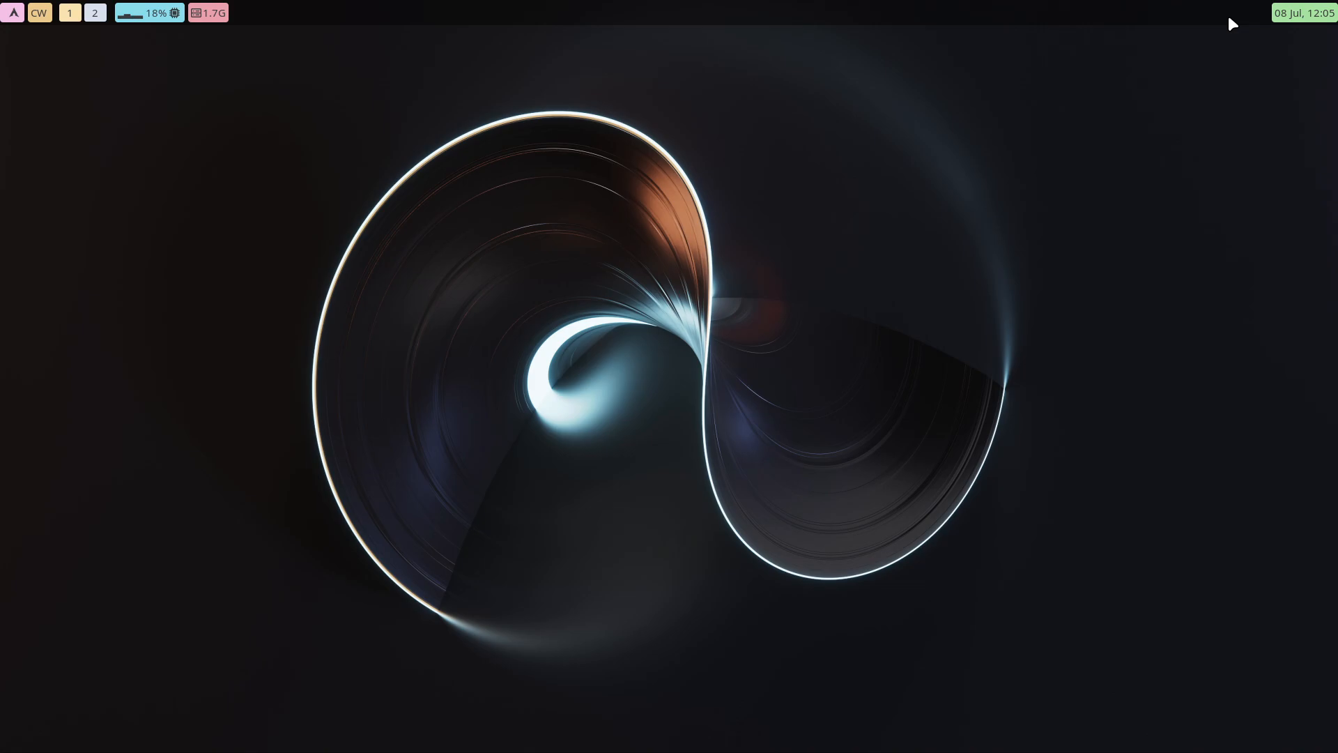
{"action": "mouse_move", "coordinate": [1149, 19]}
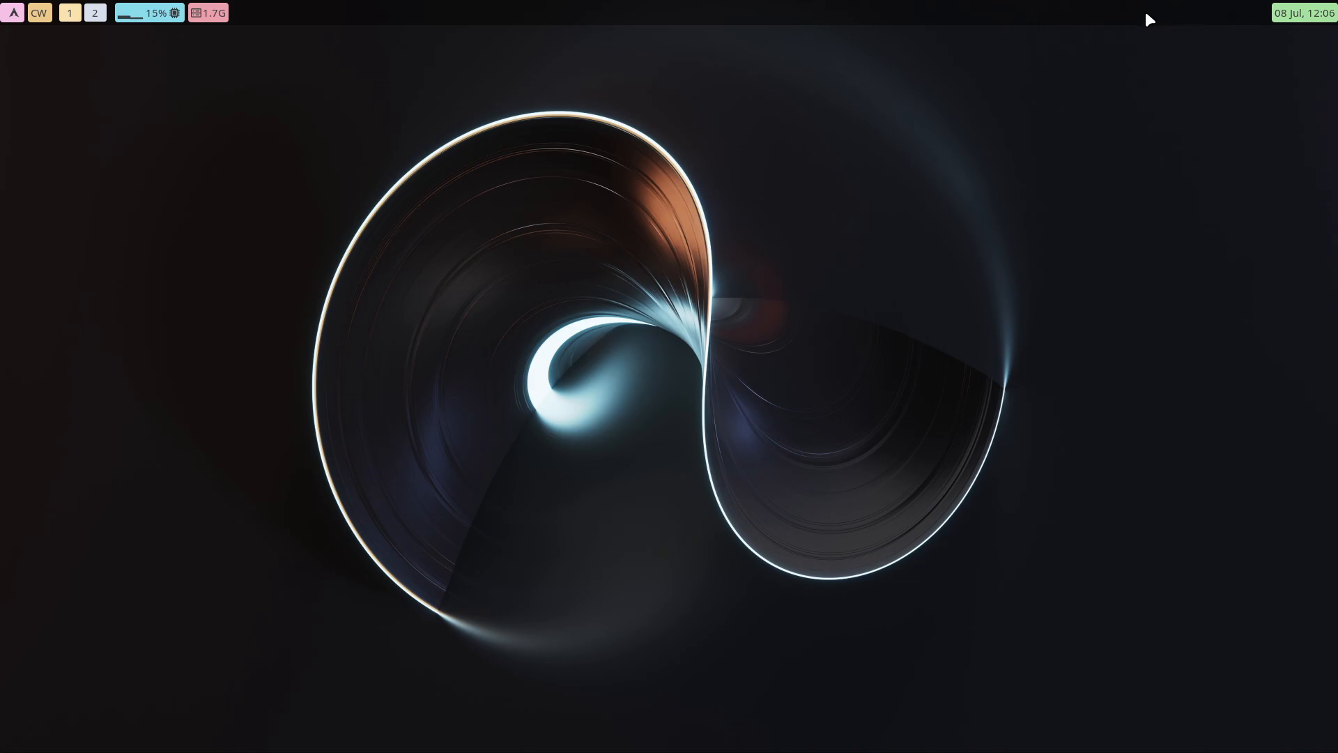
{"action": "mouse_move", "coordinate": [1101, 131]}
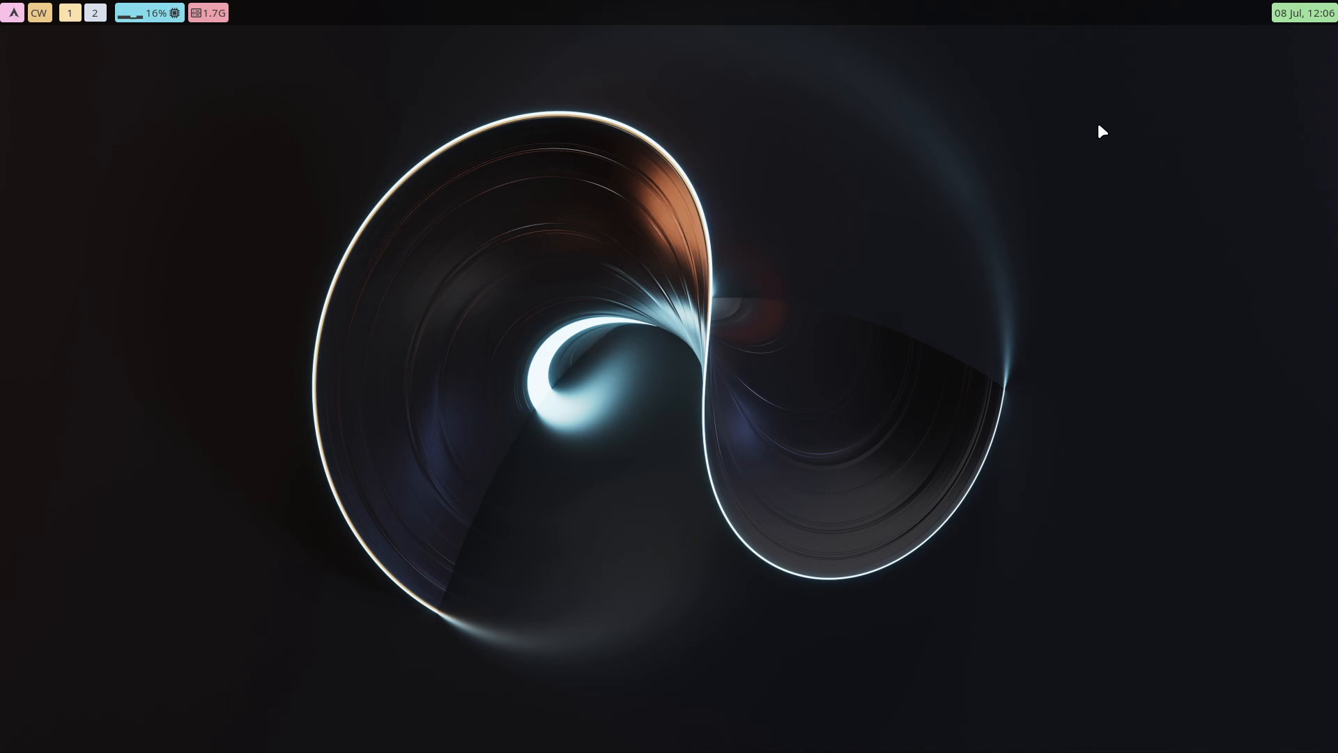
{"action": "mouse_move", "coordinate": [1282, 31]}
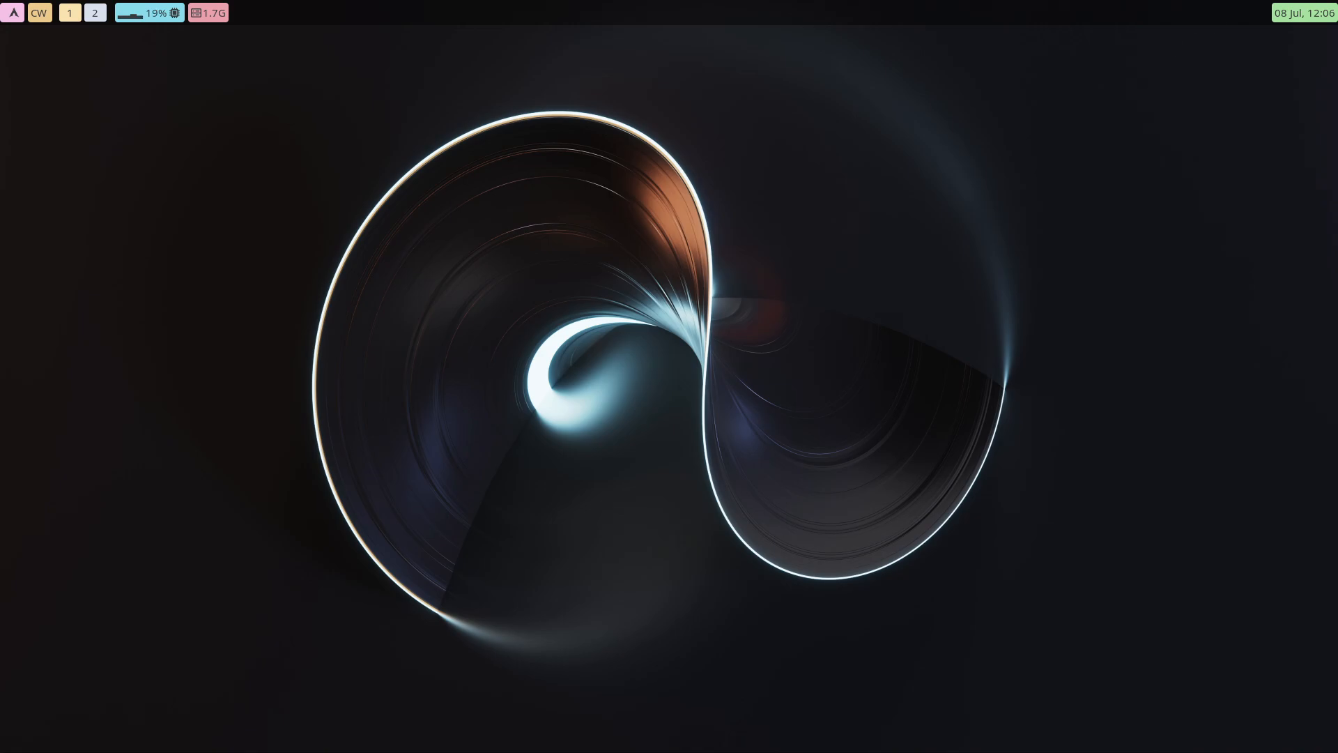
{"action": "mouse_move", "coordinate": [570, 193]}
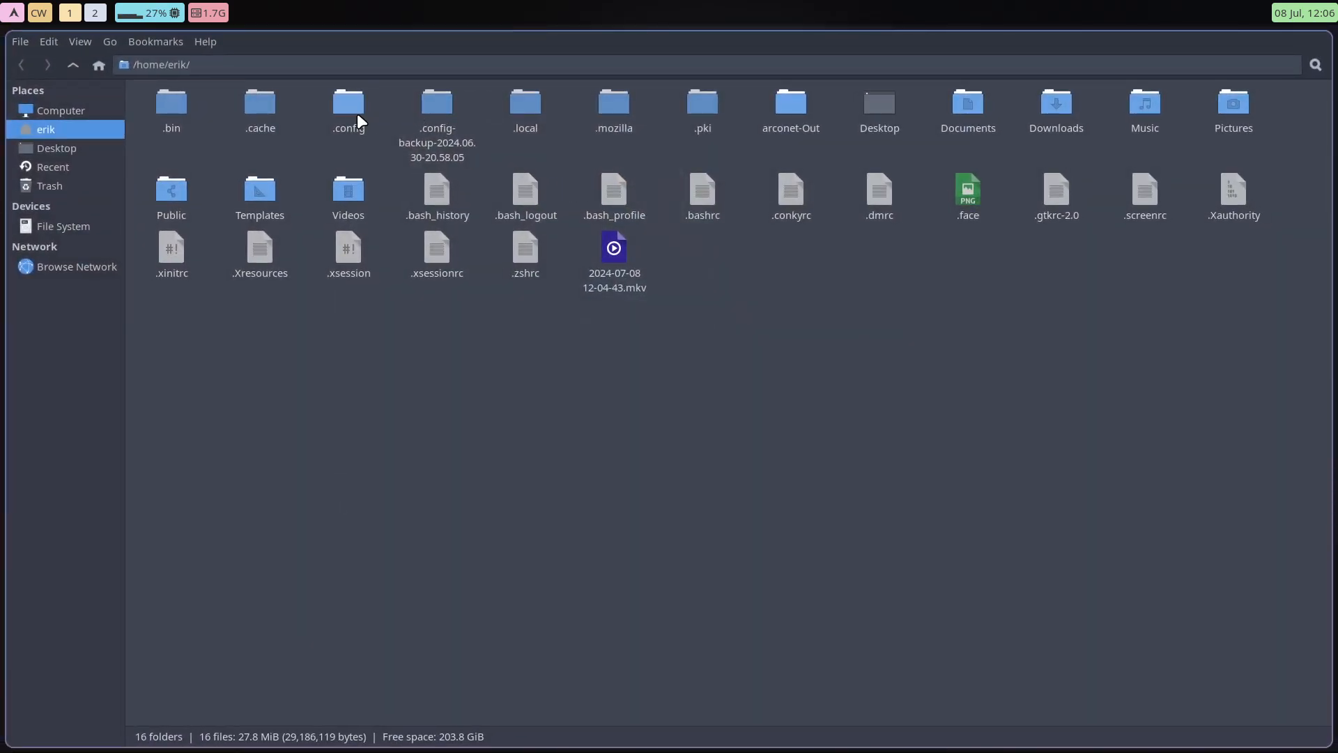
Browse to .config/hypr/waybar and compare config.ini with config-dualscreen.ini in Meld
{"action": "double_click", "coordinate": [347, 102]}
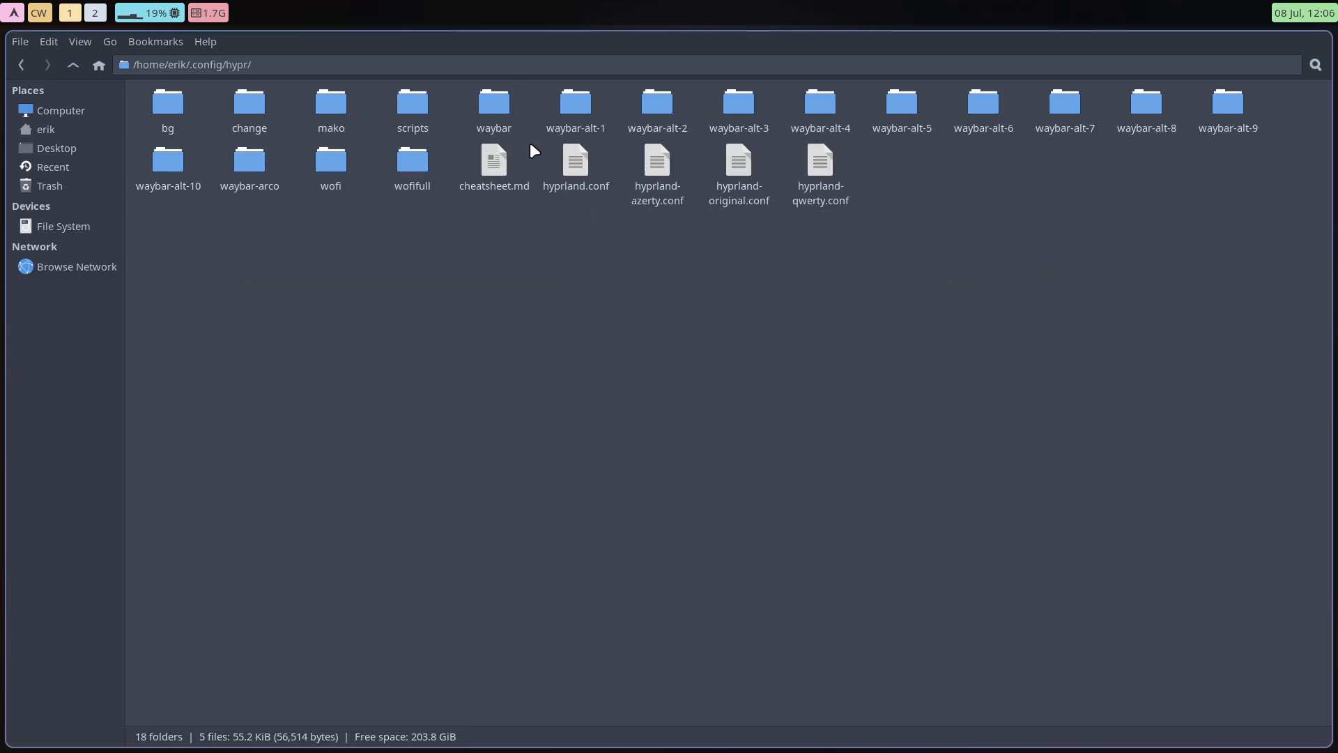
{"action": "double_click", "coordinate": [494, 103]}
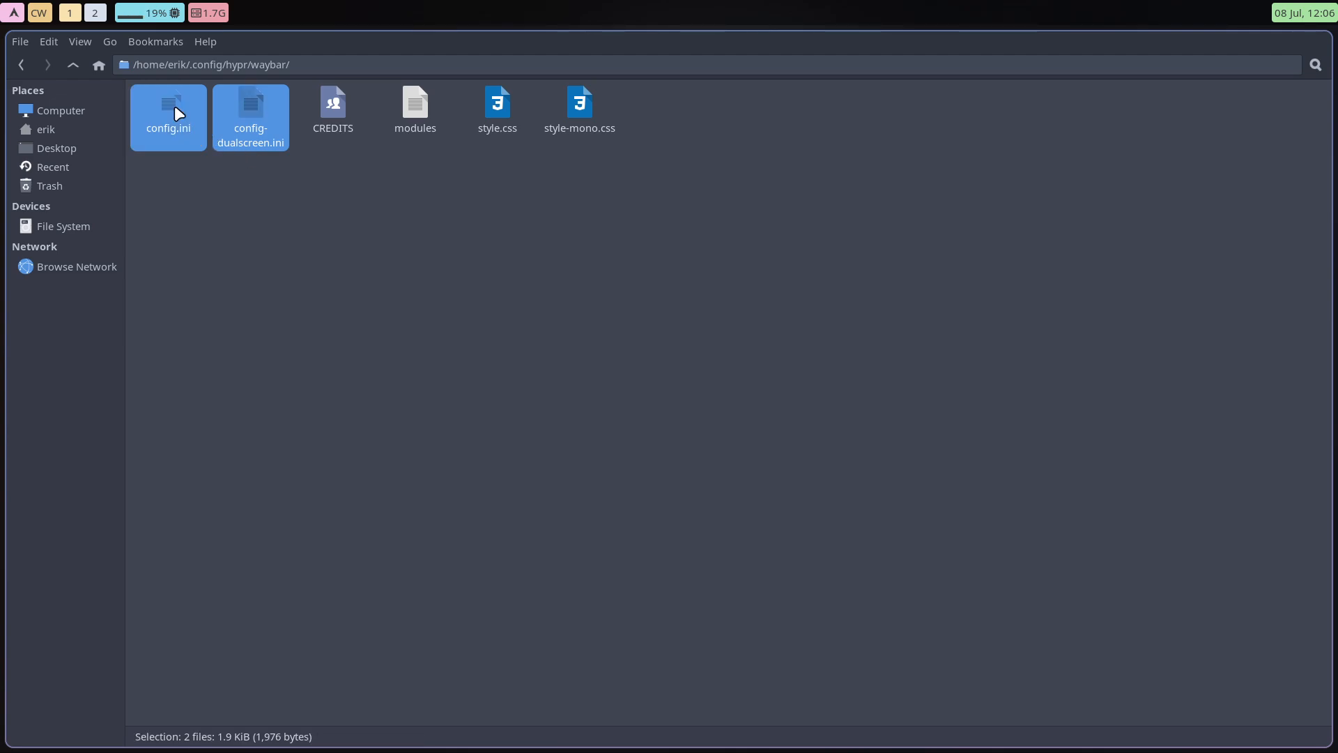
{"action": "right_click", "coordinate": [177, 111]}
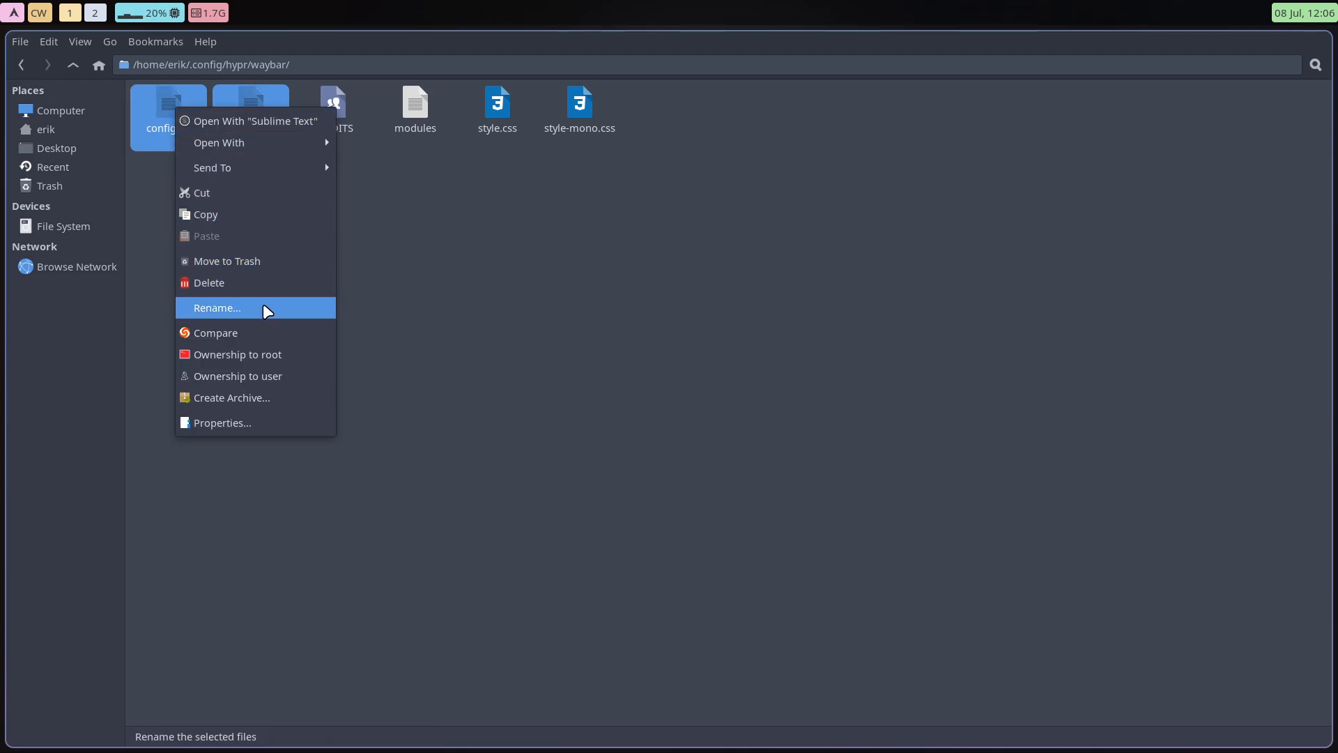
{"action": "left_click", "coordinate": [216, 333]}
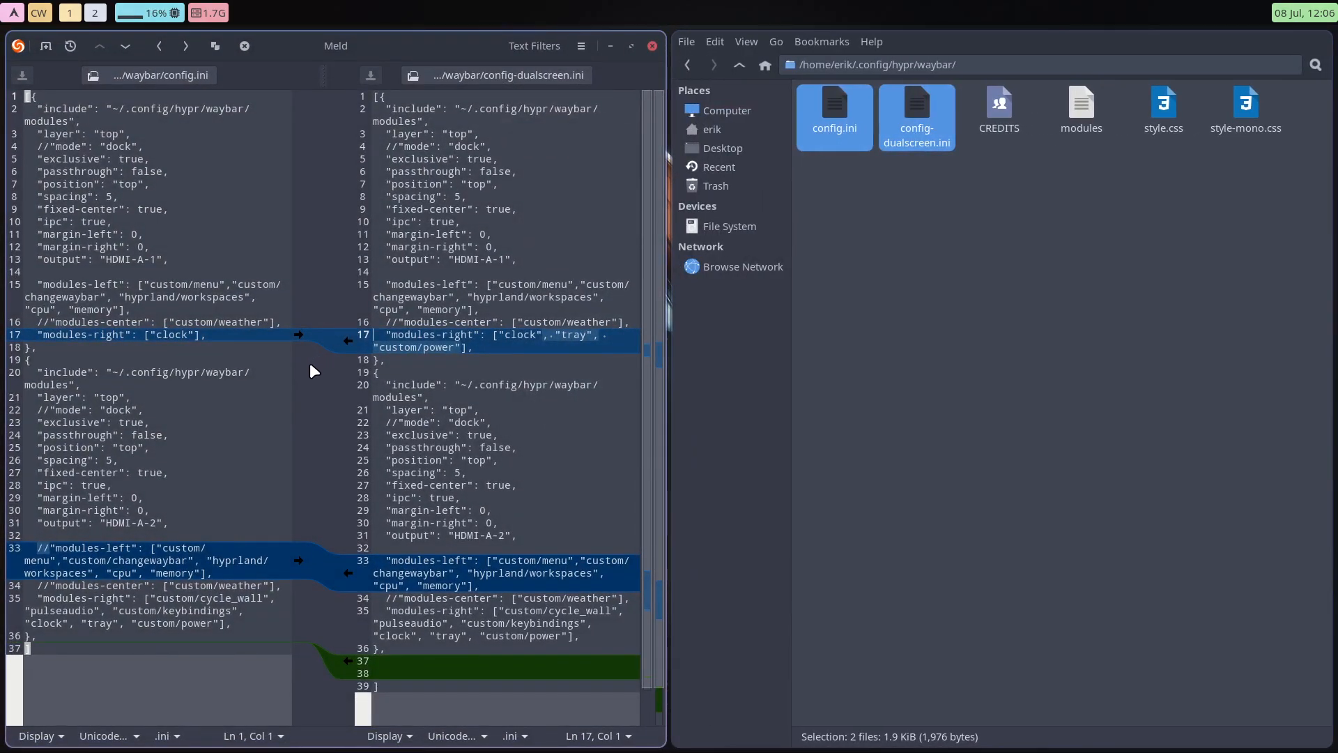
{"action": "mouse_move", "coordinate": [242, 333]}
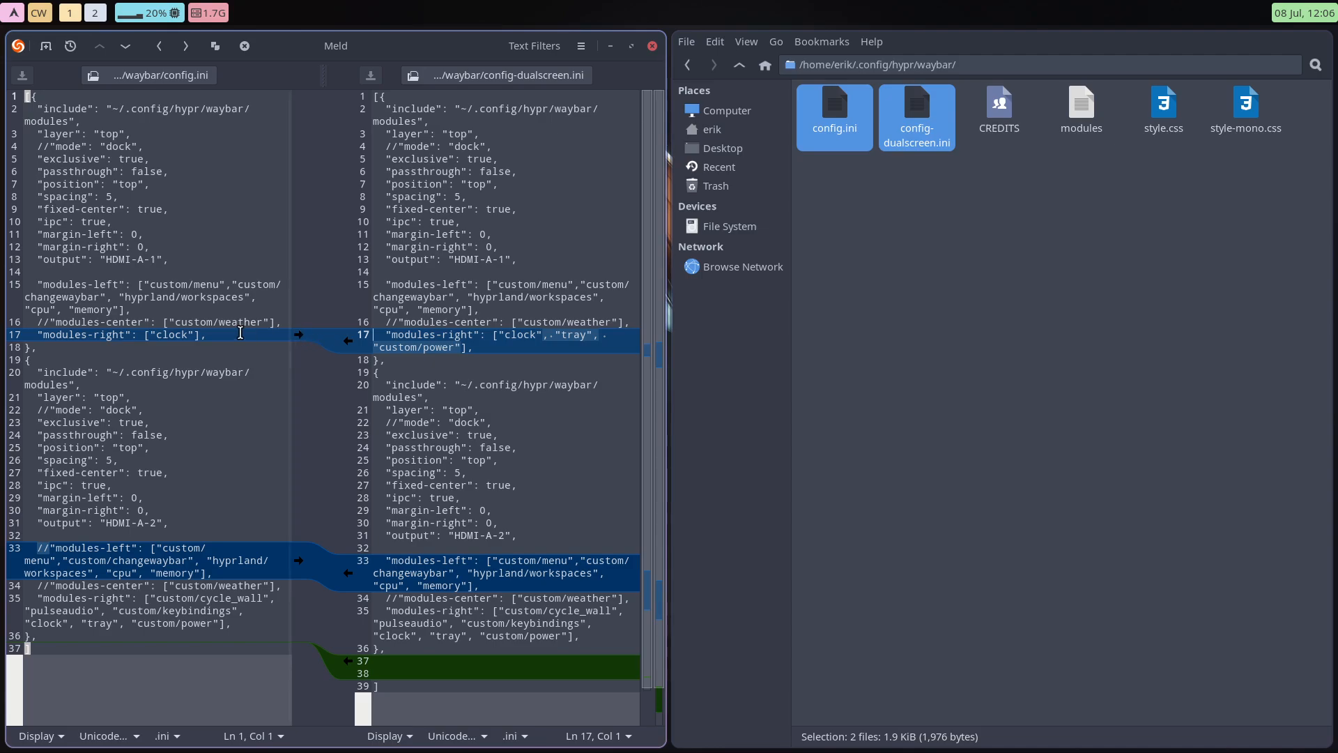
{"action": "mouse_move", "coordinate": [115, 149]}
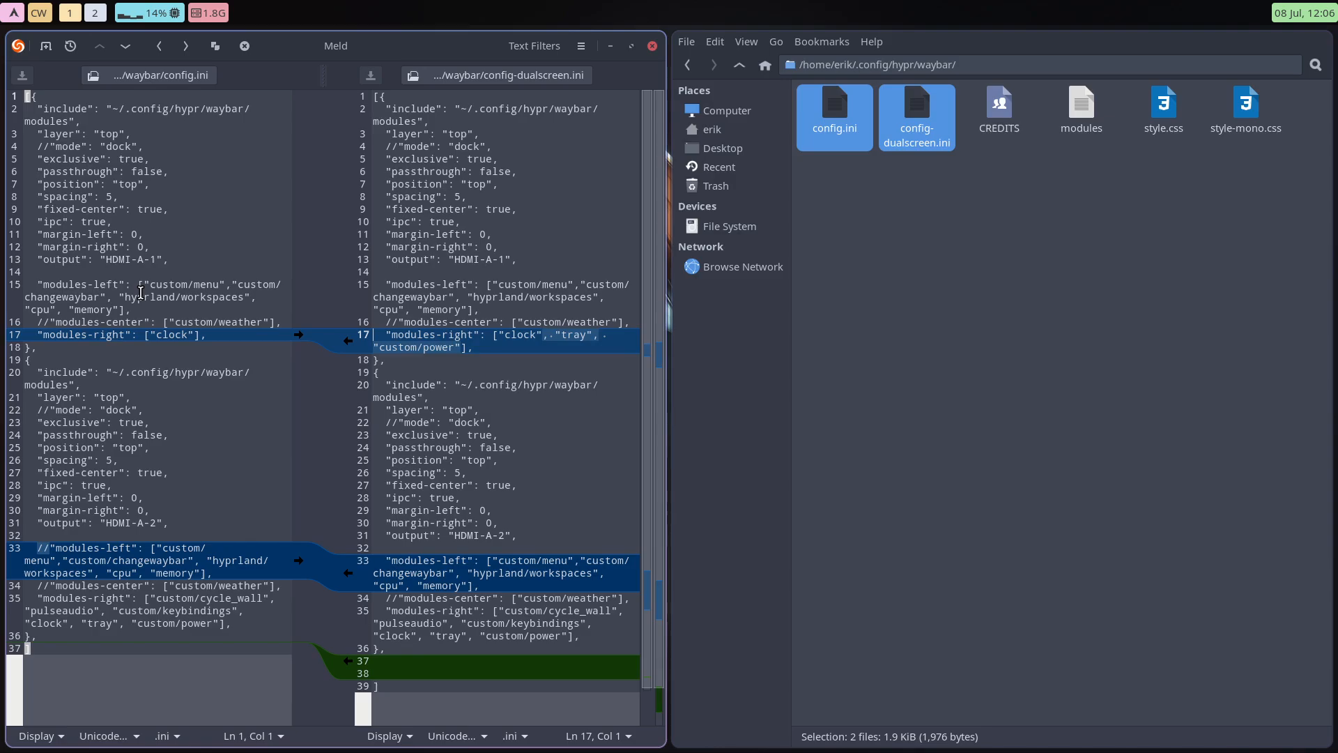
Inspect the highlighted differences in the modules-left and modules-right lines
{"action": "left_click", "coordinate": [448, 258]}
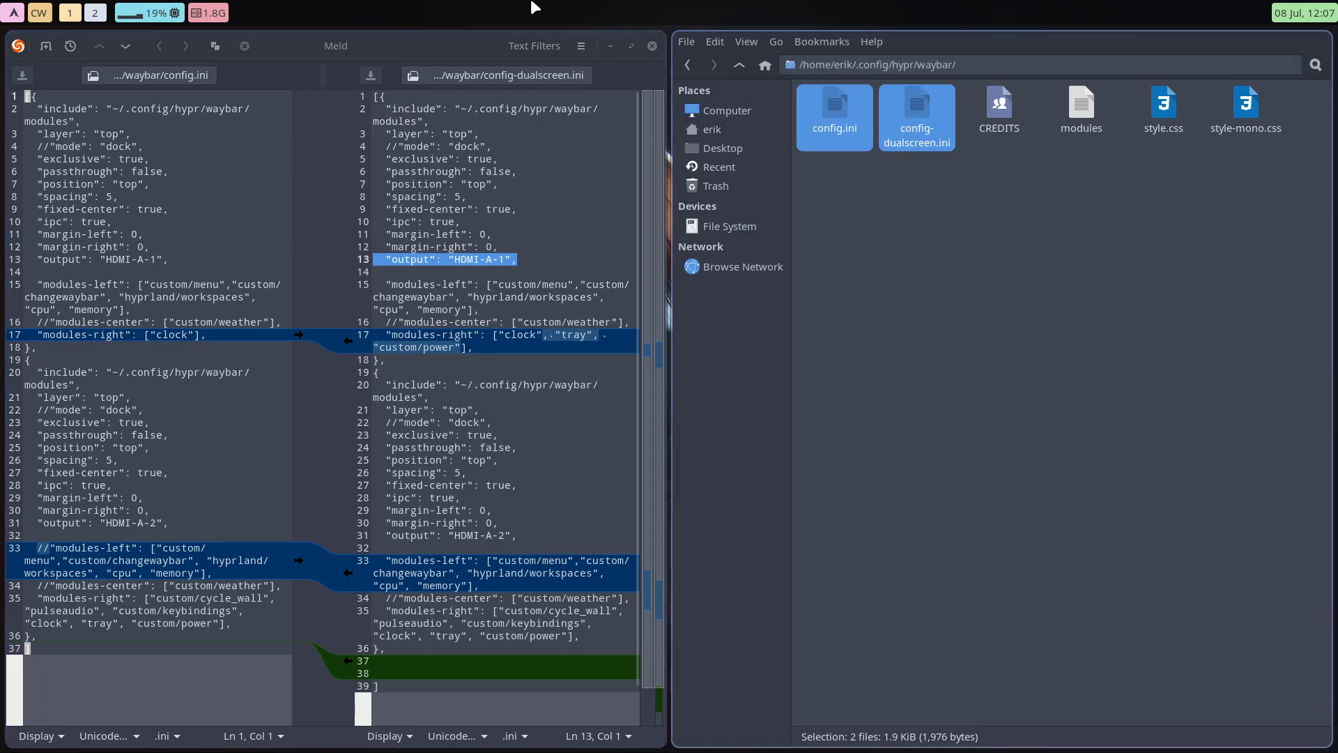
{"action": "mouse_move", "coordinate": [909, 22]}
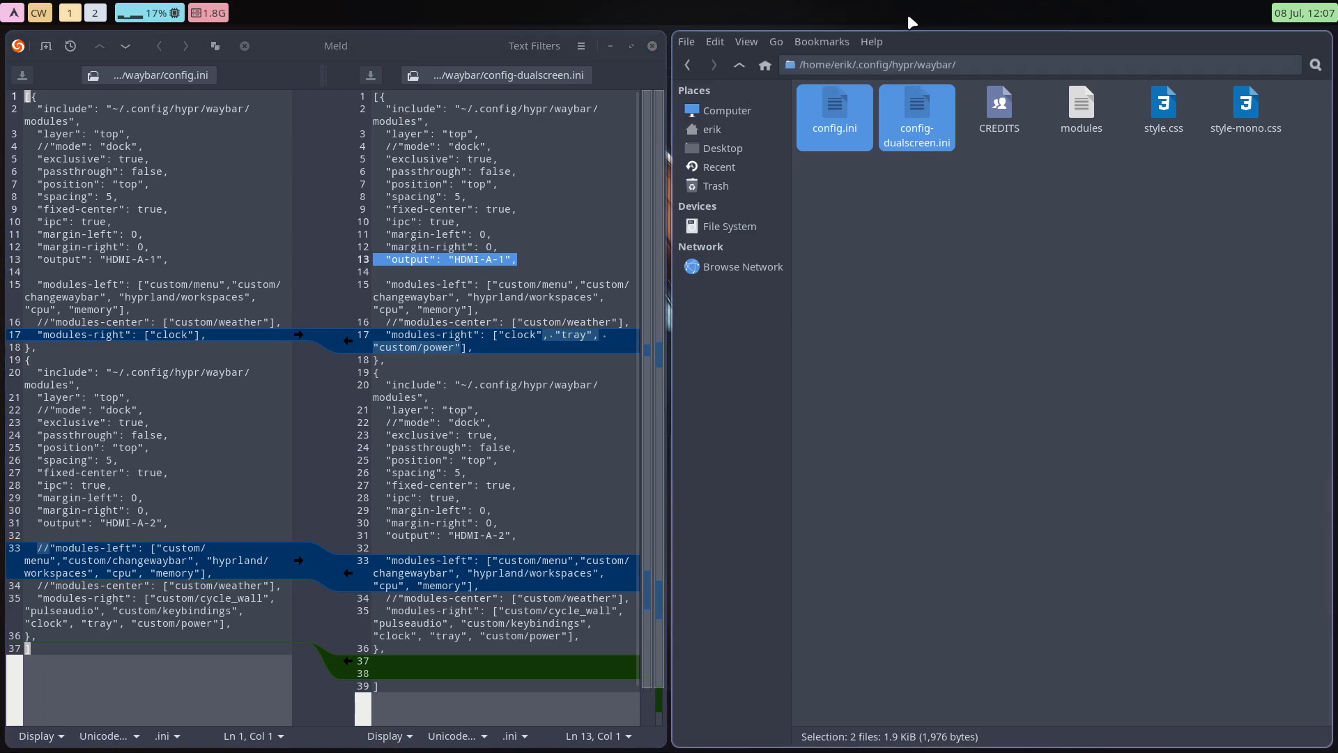
{"action": "mouse_move", "coordinate": [754, 320]}
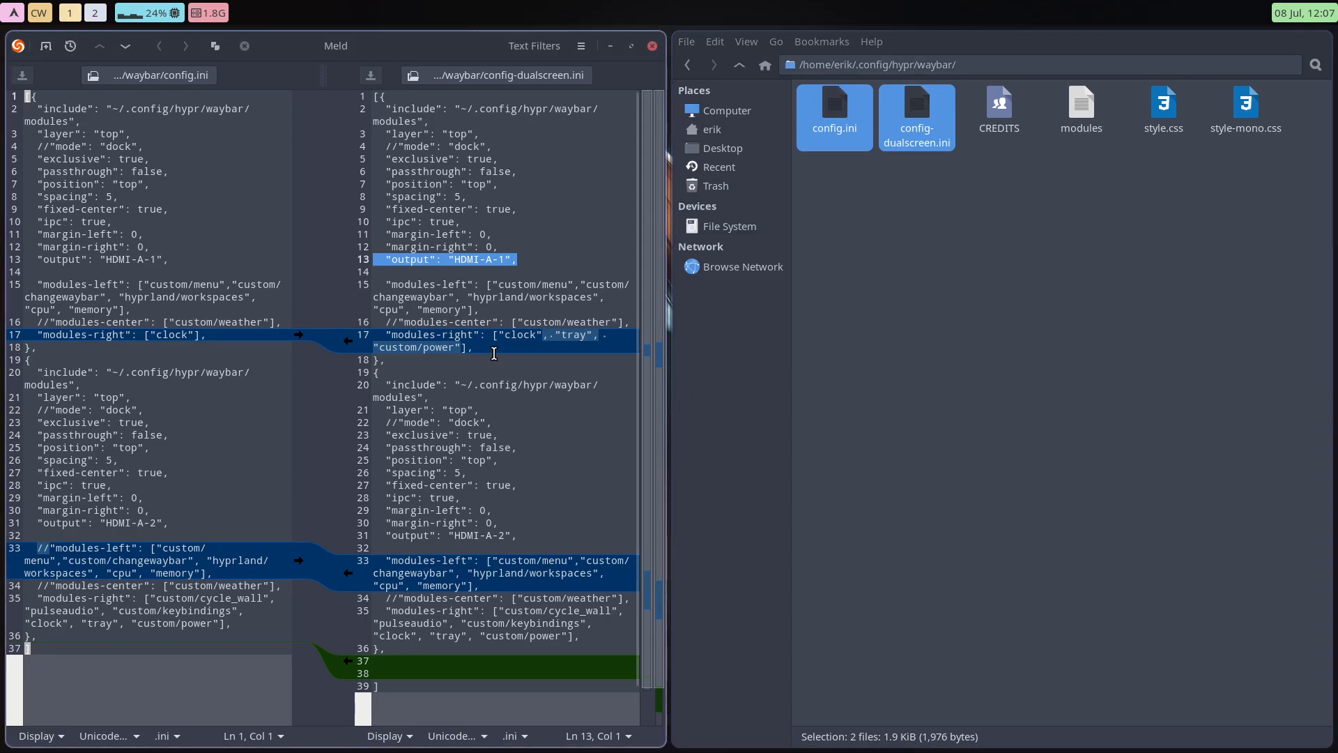
{"action": "mouse_move", "coordinate": [432, 243]}
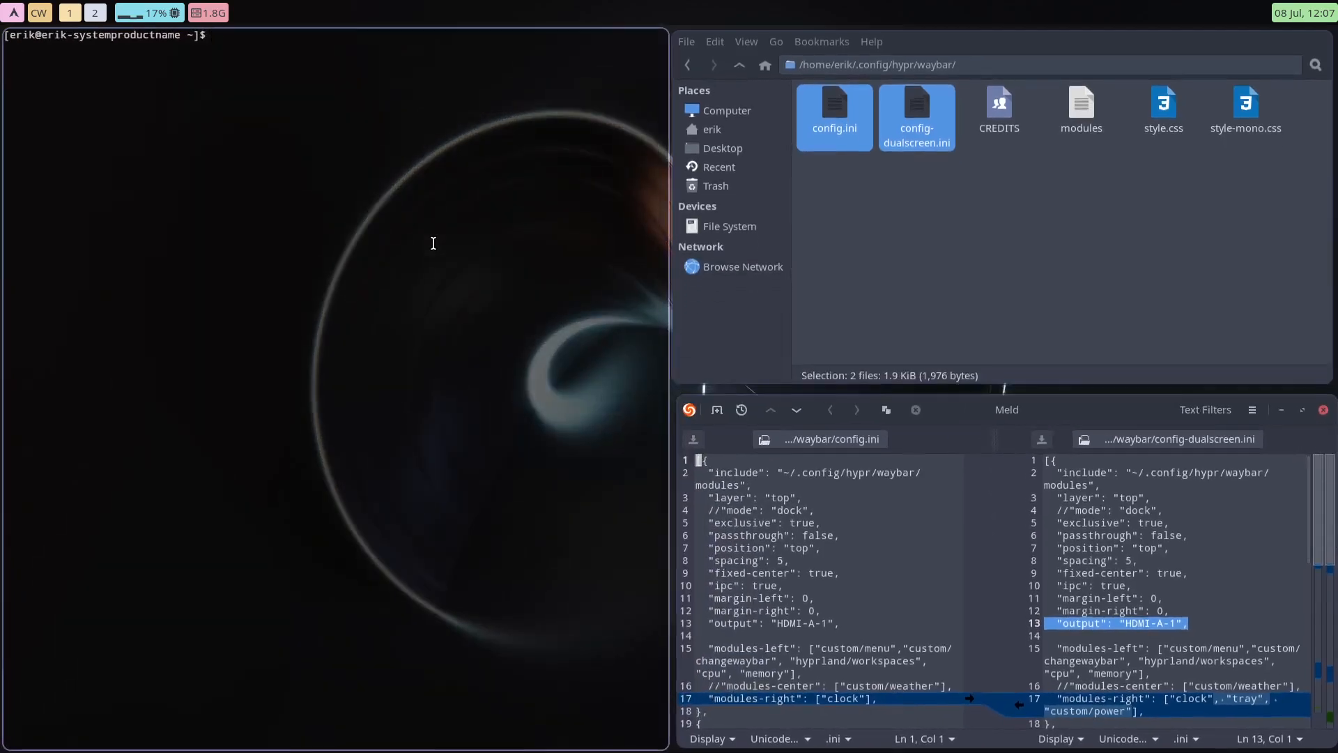
Run hyprctl to display its command help listing
{"action": "type", "text": "hyrpr"}
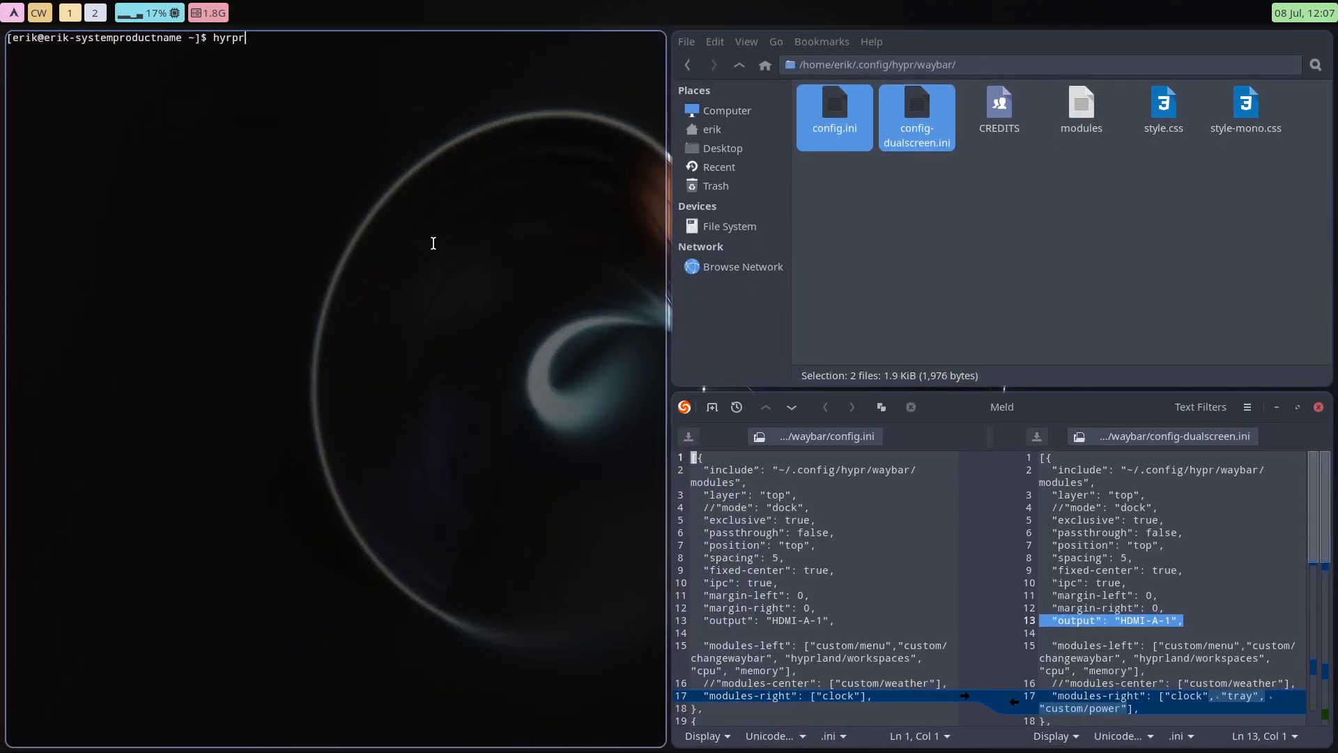
{"action": "key", "text": "Tab"}
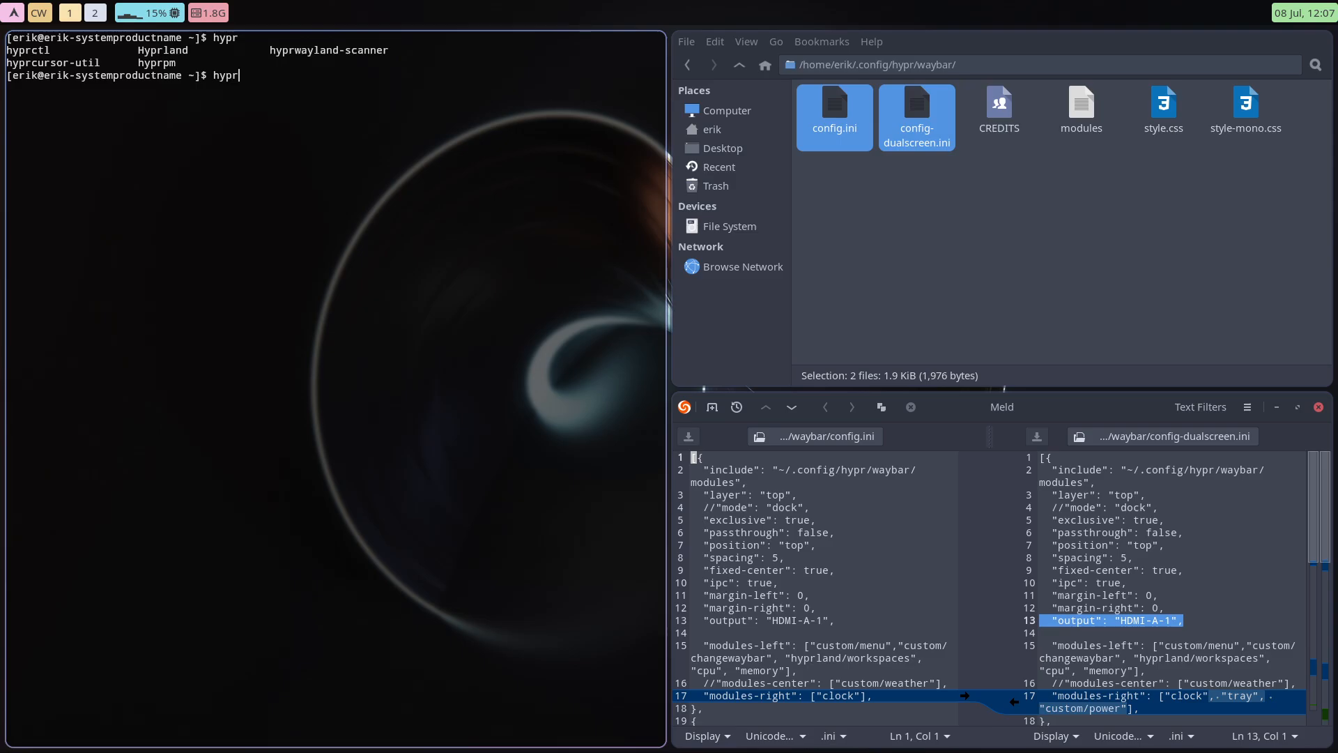
{"action": "type", "text": "ctl"}
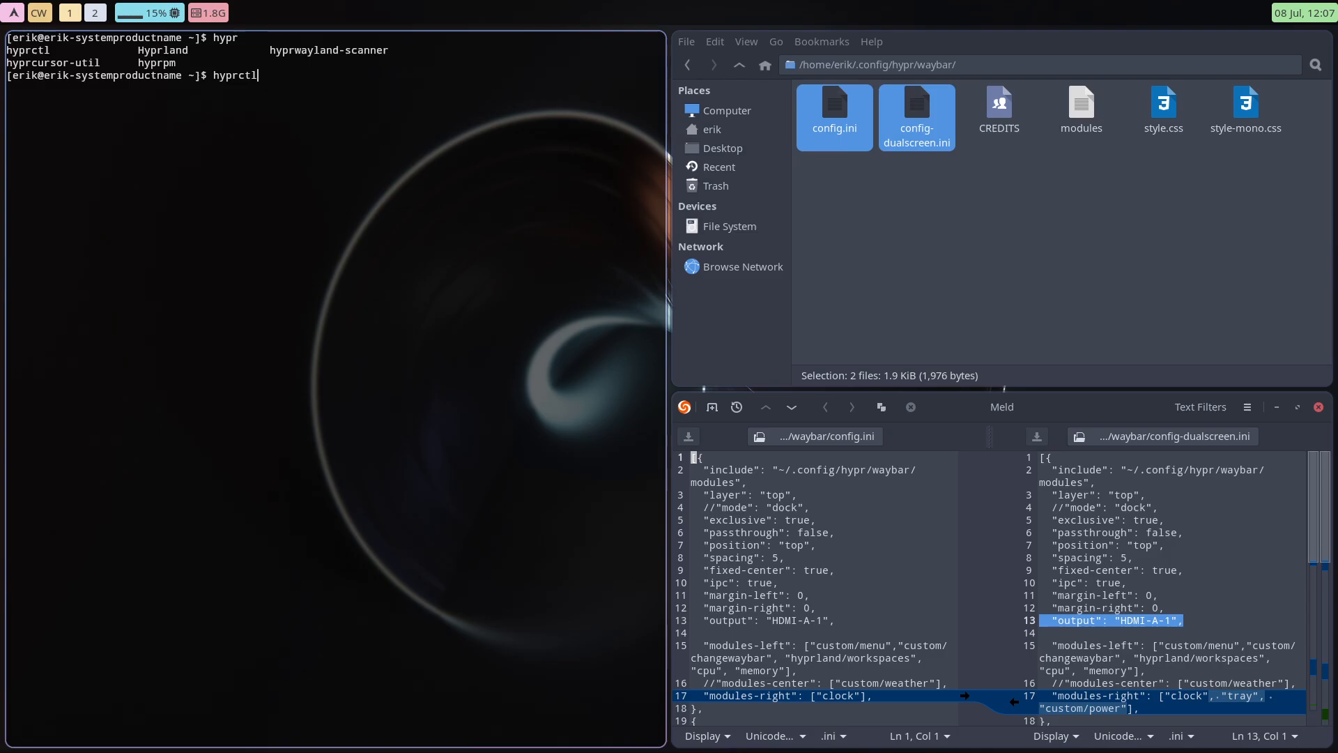
{"action": "key", "text": "Return"}
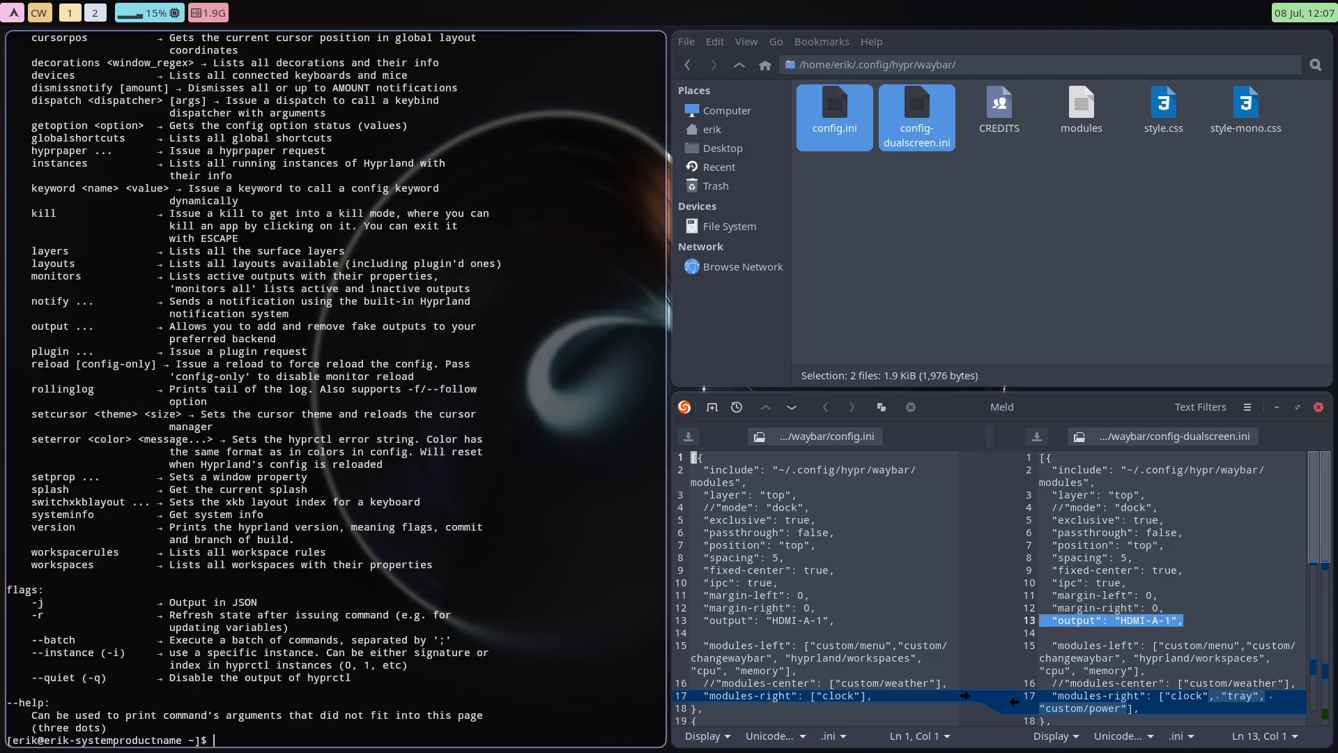
Start a hyprctl monitors query for the connected displays
{"action": "type", "text": "hyprctl"}
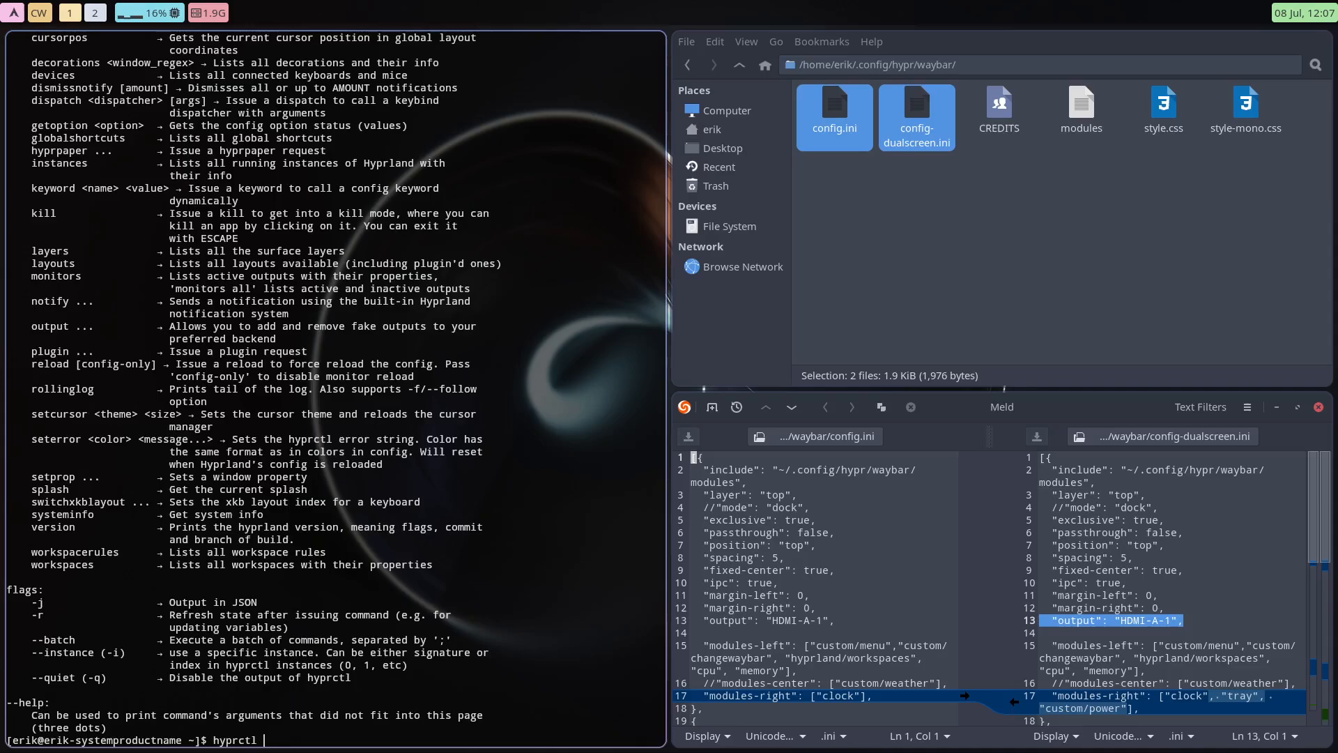
{"action": "type", "text": "monit"}
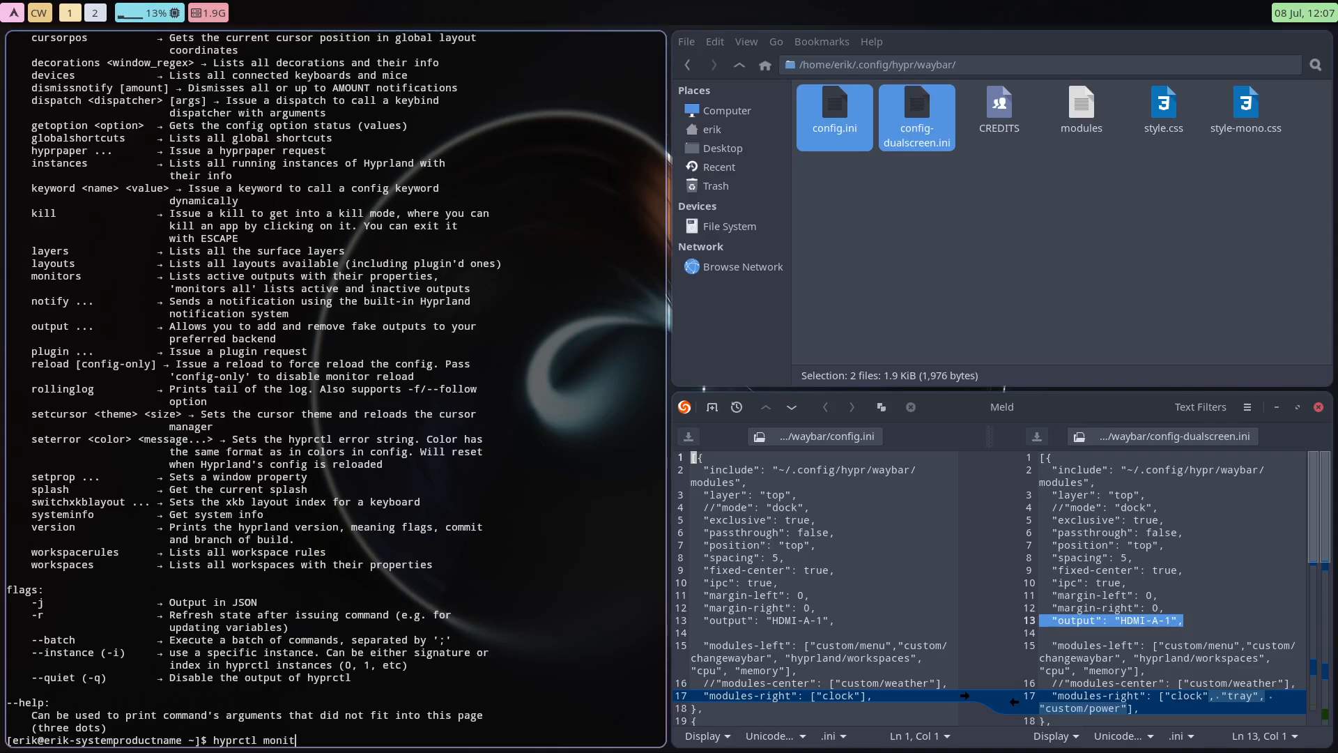
{"action": "key", "text": "Return"}
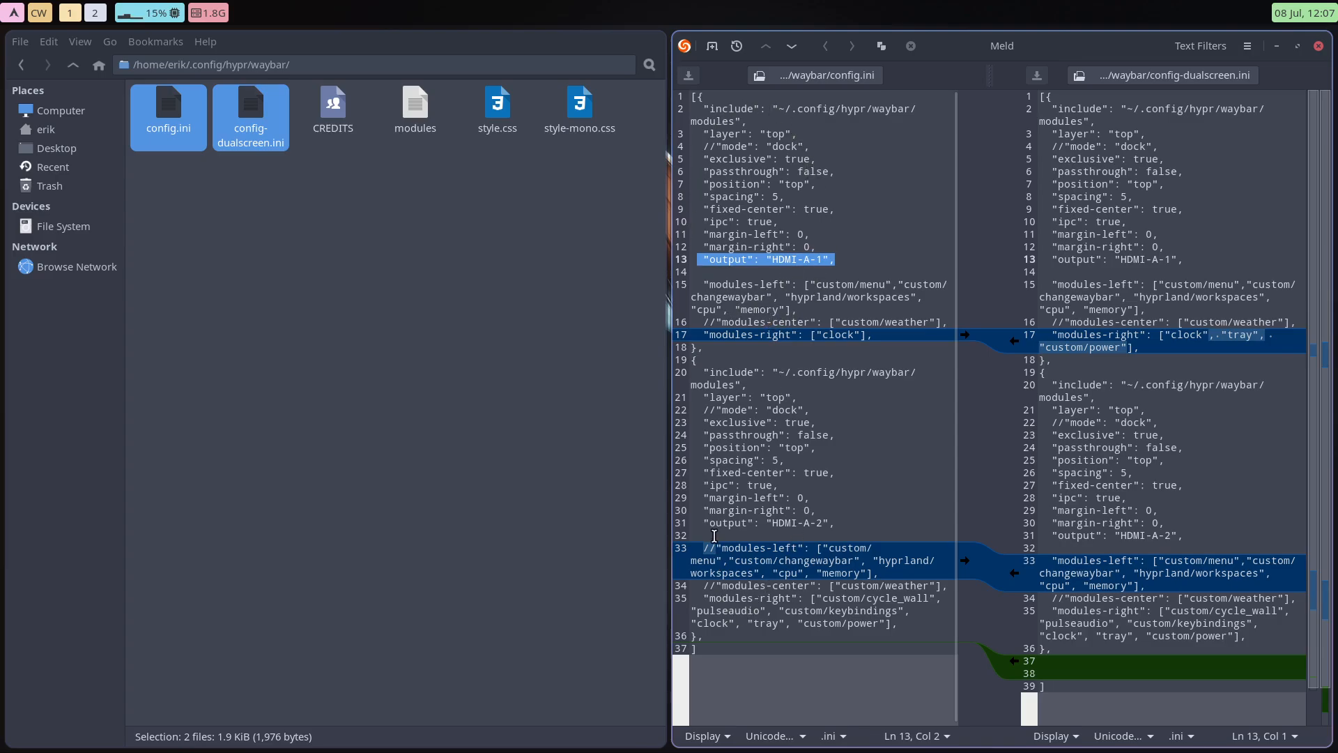
Maximize Meld and trim the dual-screen modules-right line down to just clock
{"action": "double_click", "coordinate": [817, 522]}
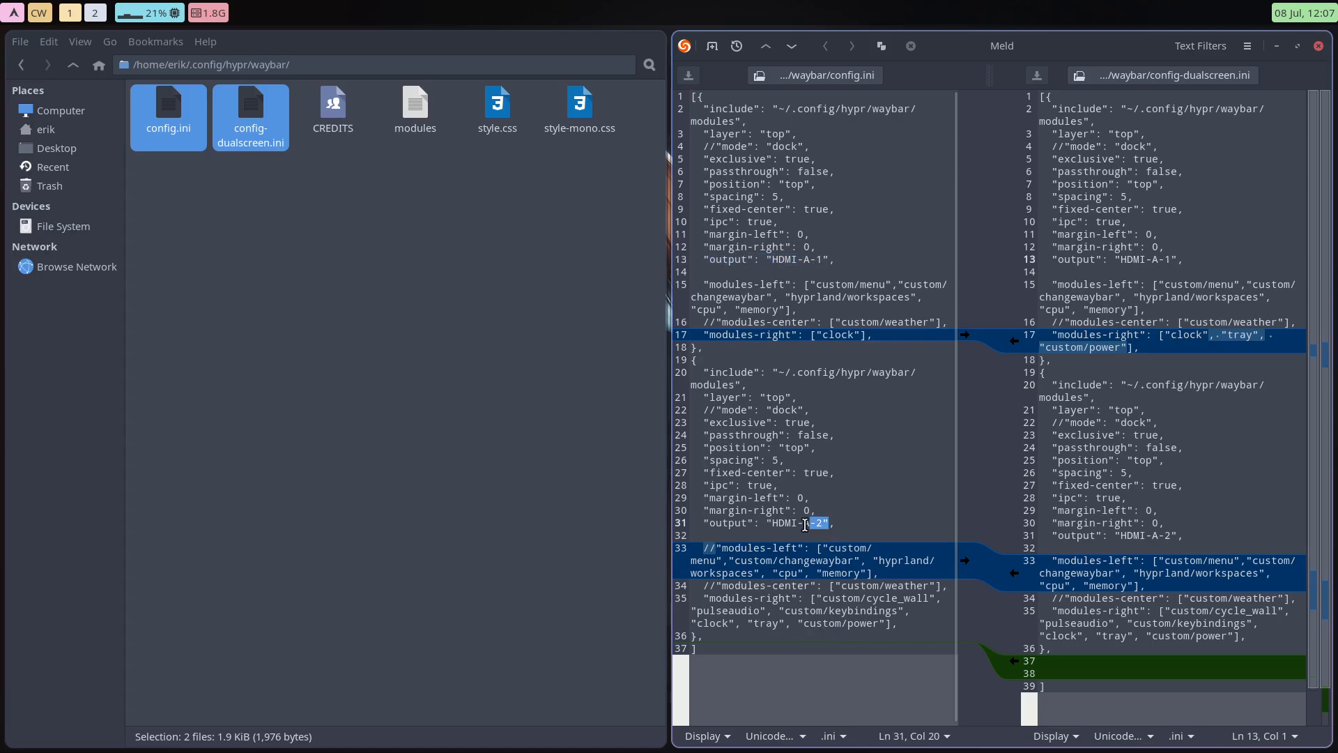
{"action": "left_click", "coordinate": [440, 333]}
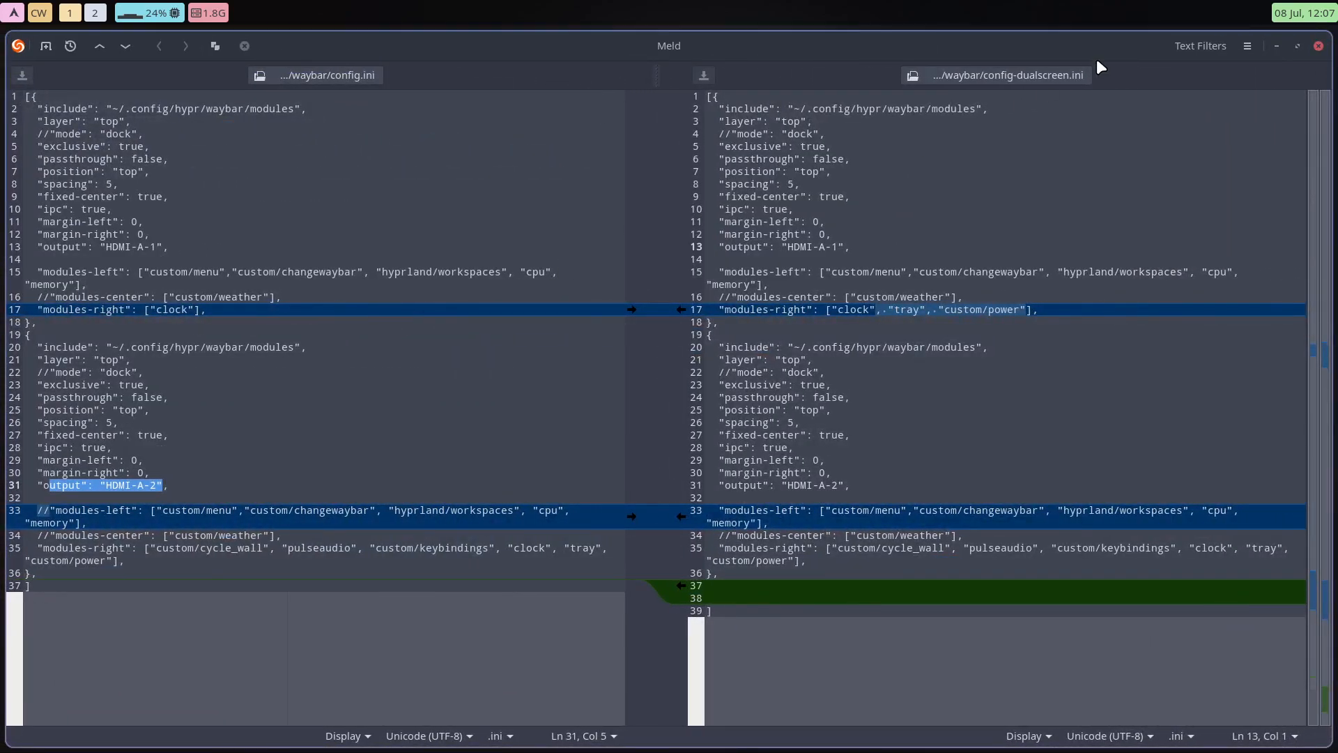
{"action": "left_click", "coordinate": [1303, 12]}
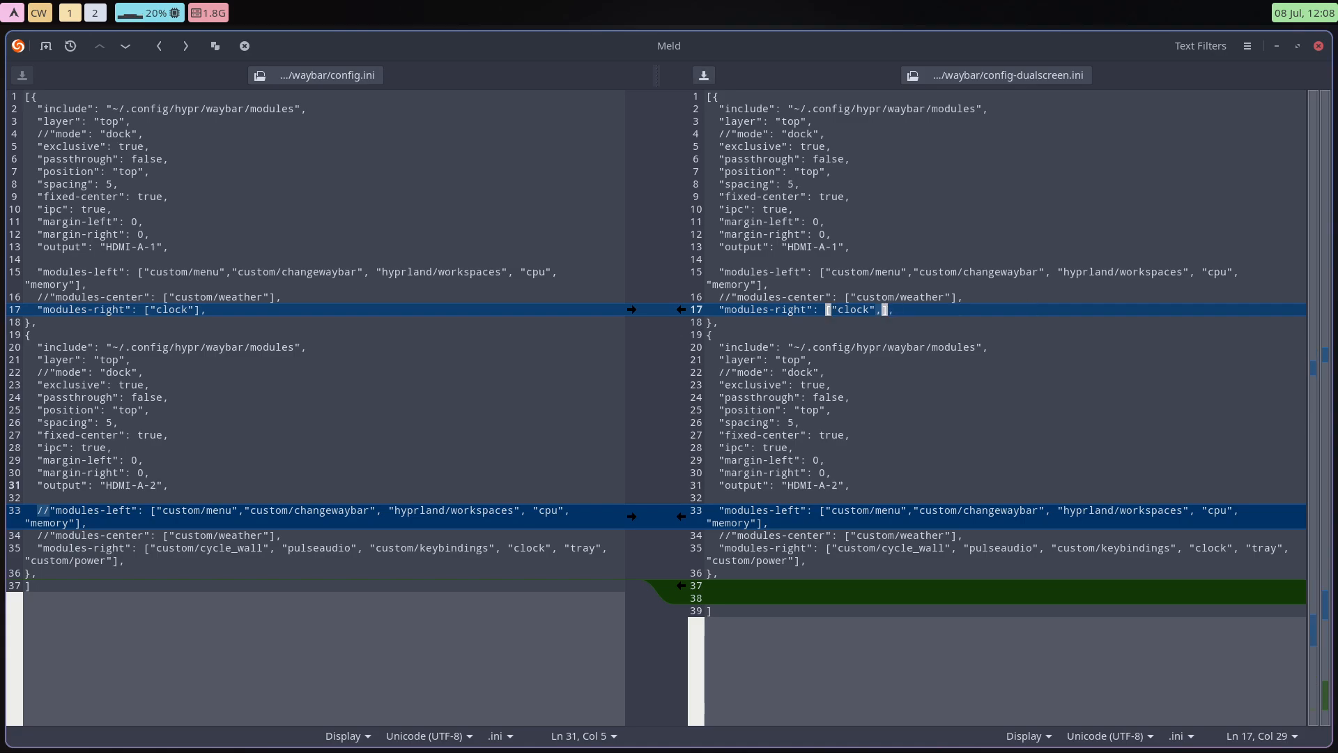
{"action": "key", "text": "BackSpace"}
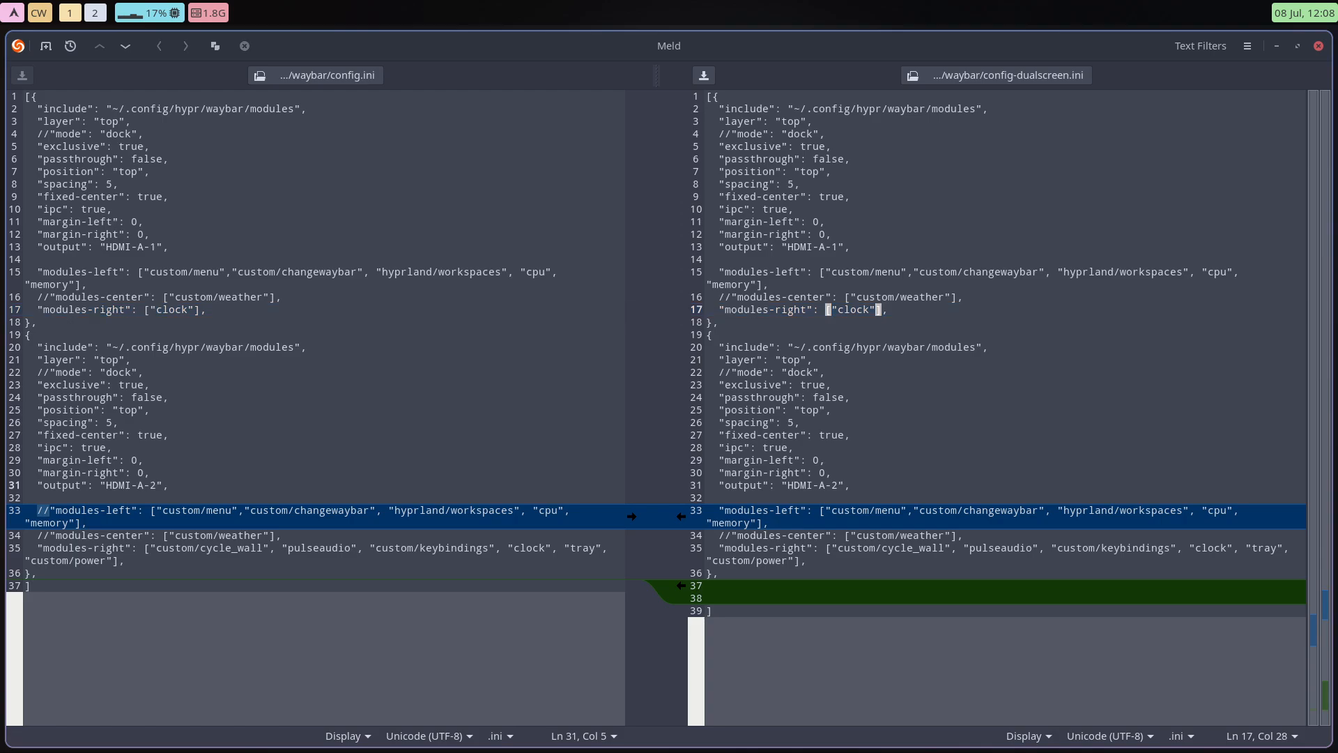
{"action": "mouse_move", "coordinate": [339, 508]}
{"action": "type", "text": "//"}
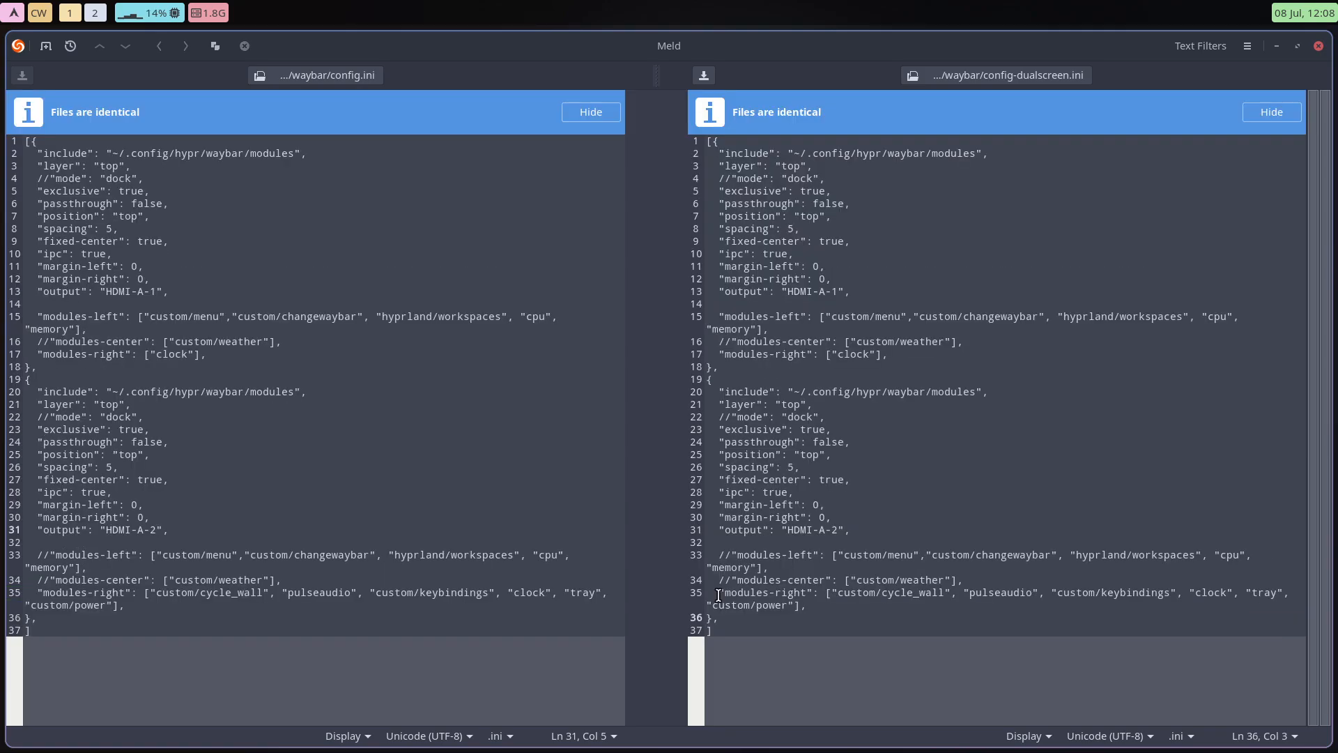
{"action": "mouse_move", "coordinate": [1126, 345]}
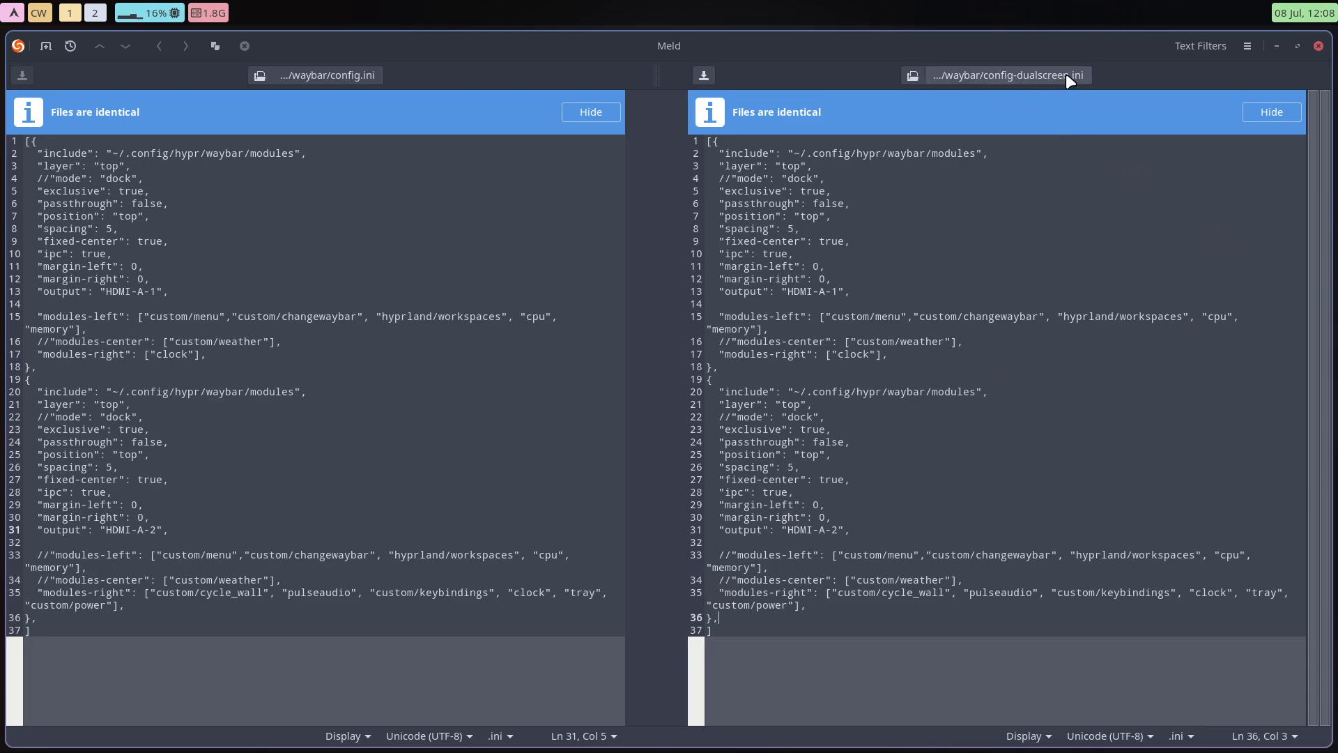
{"action": "mouse_move", "coordinate": [1311, 59]}
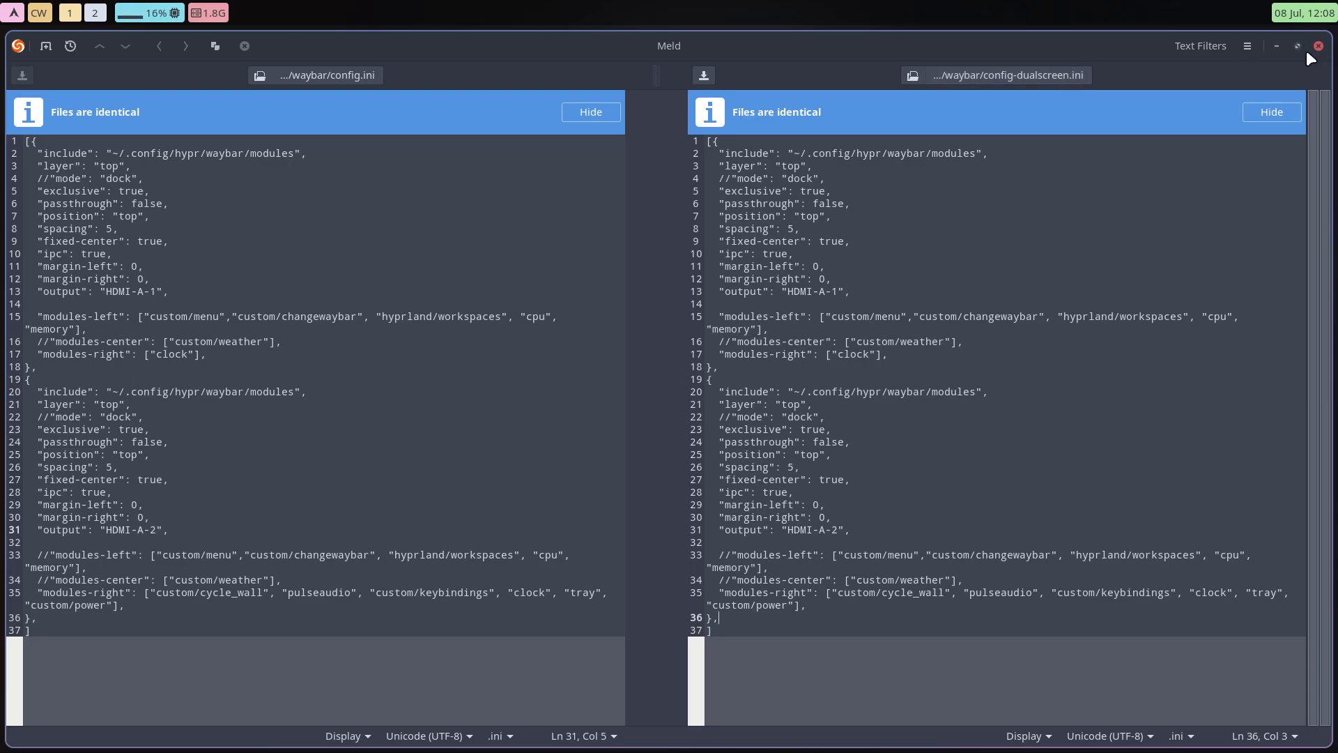
Close Meld without saving and run skel to restore .config with a dated backup
{"action": "left_click", "coordinate": [1322, 45]}
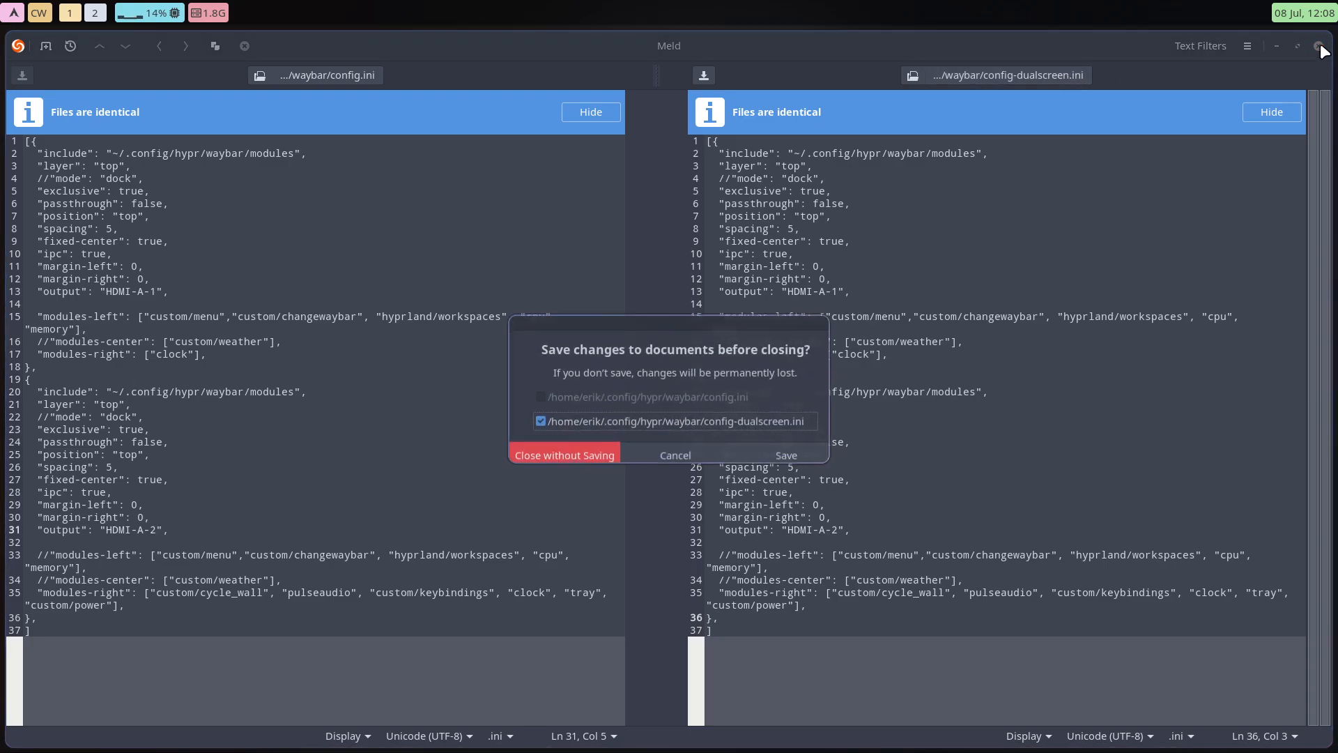
{"action": "left_click", "coordinate": [563, 454]}
{"action": "type", "text": "skel"}
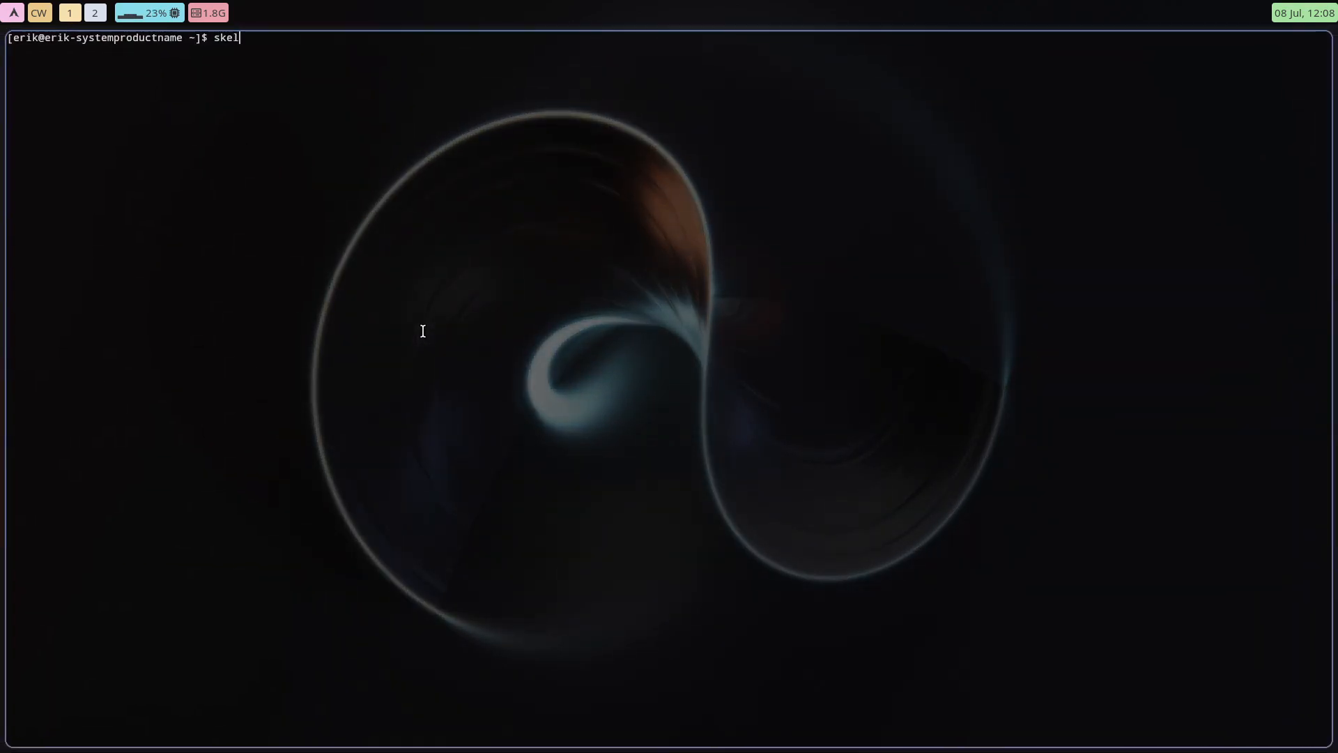
{"action": "key", "text": "Return"}
{"action": "type", "text": "y"}
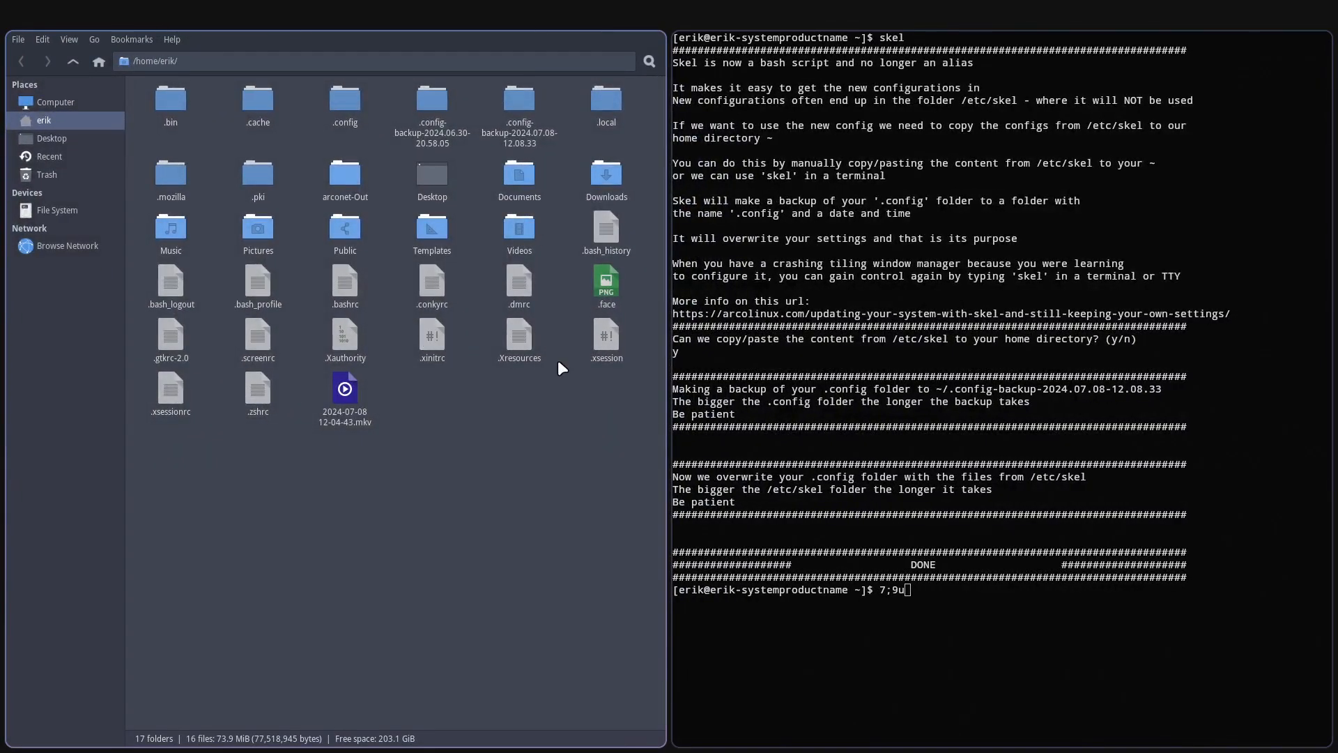
{"action": "mouse_move", "coordinate": [458, 451]}
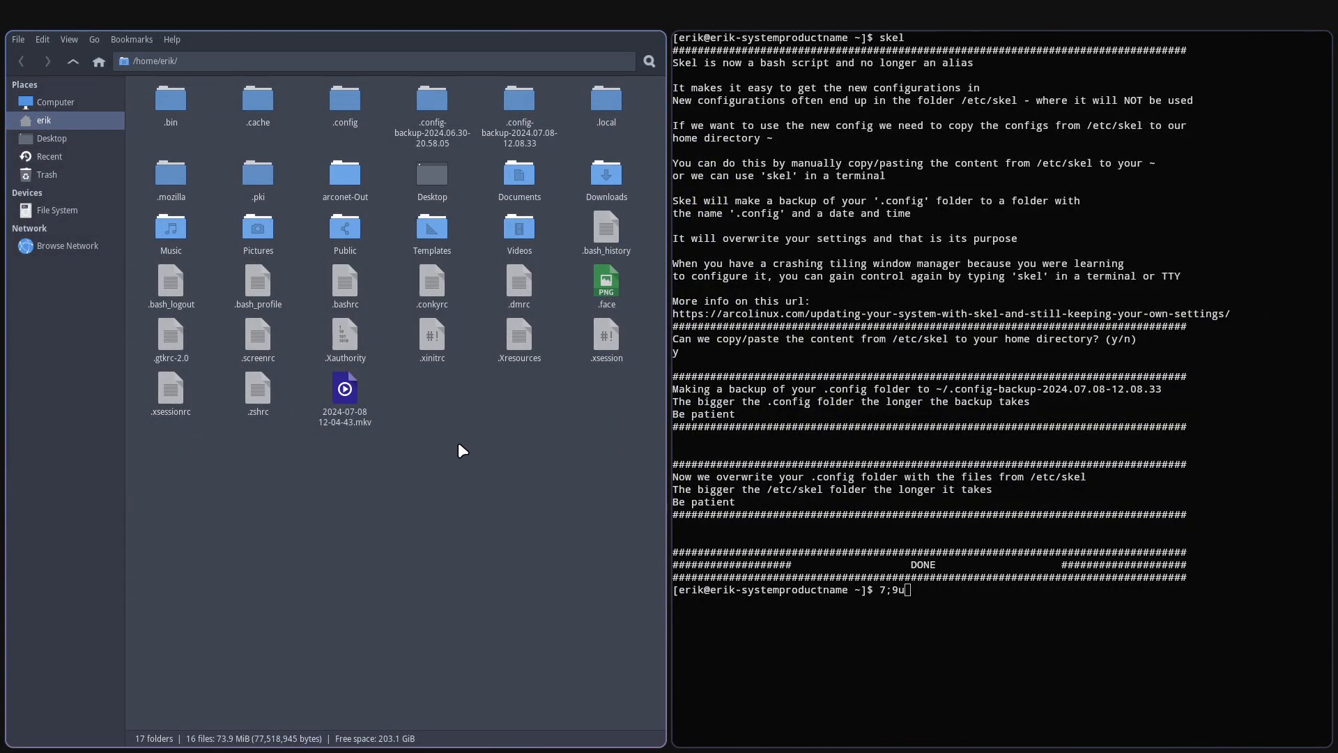
Open .config/hypr/waybar and right-click config.ini and config-dualscreen.ini
{"action": "double_click", "coordinate": [343, 98]}
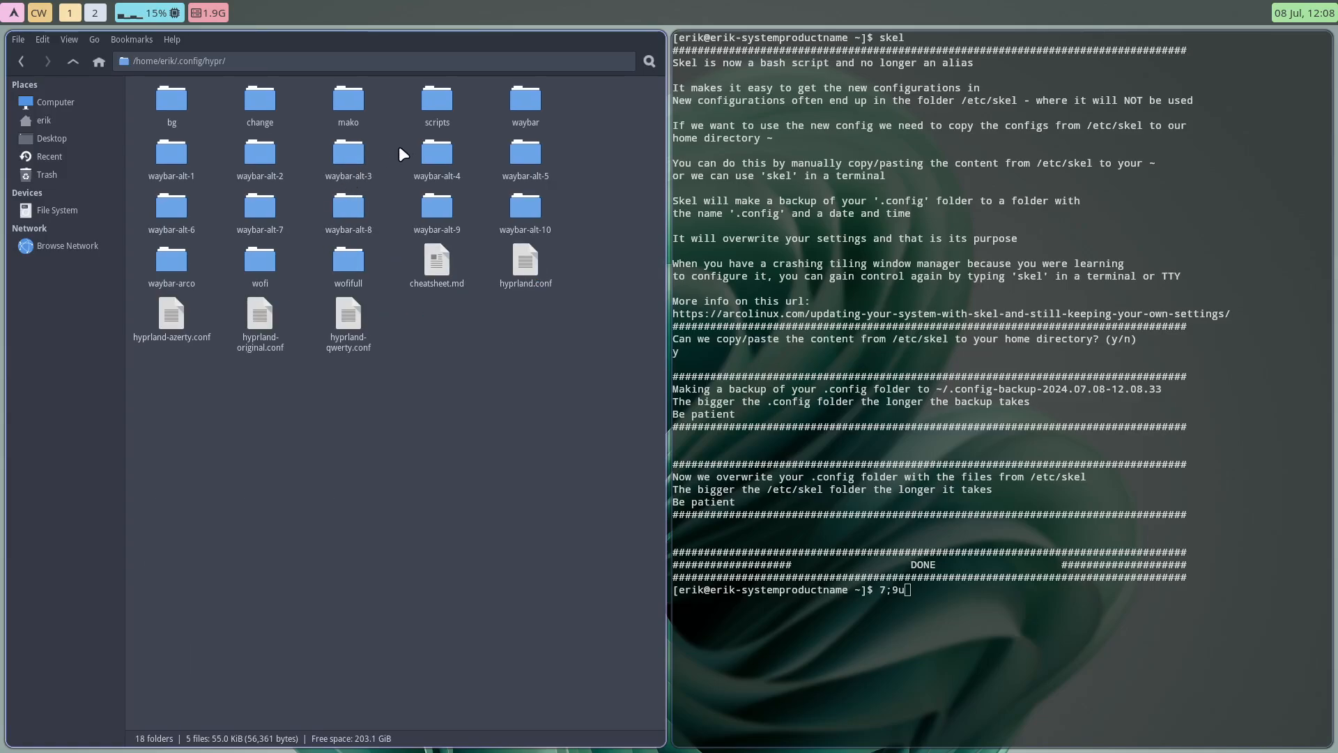
{"action": "double_click", "coordinate": [525, 98]}
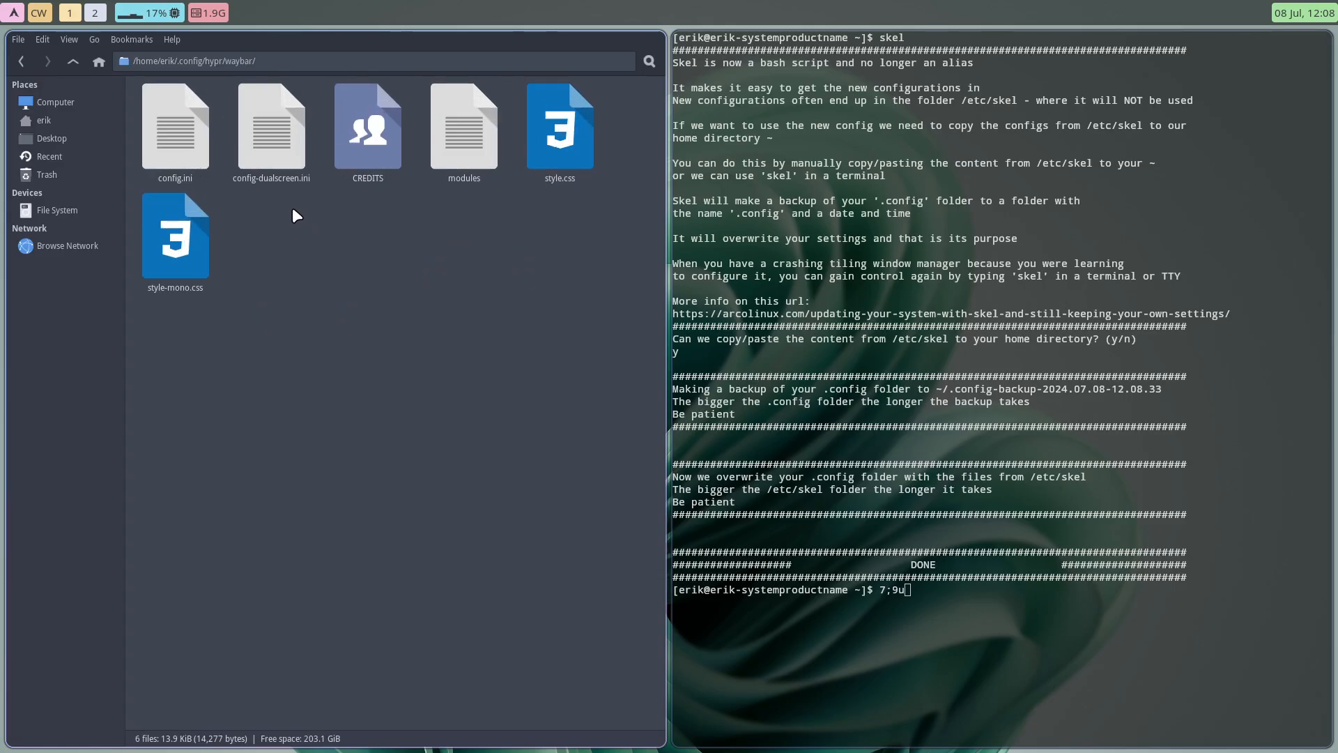
{"action": "right_click", "coordinate": [270, 128]}
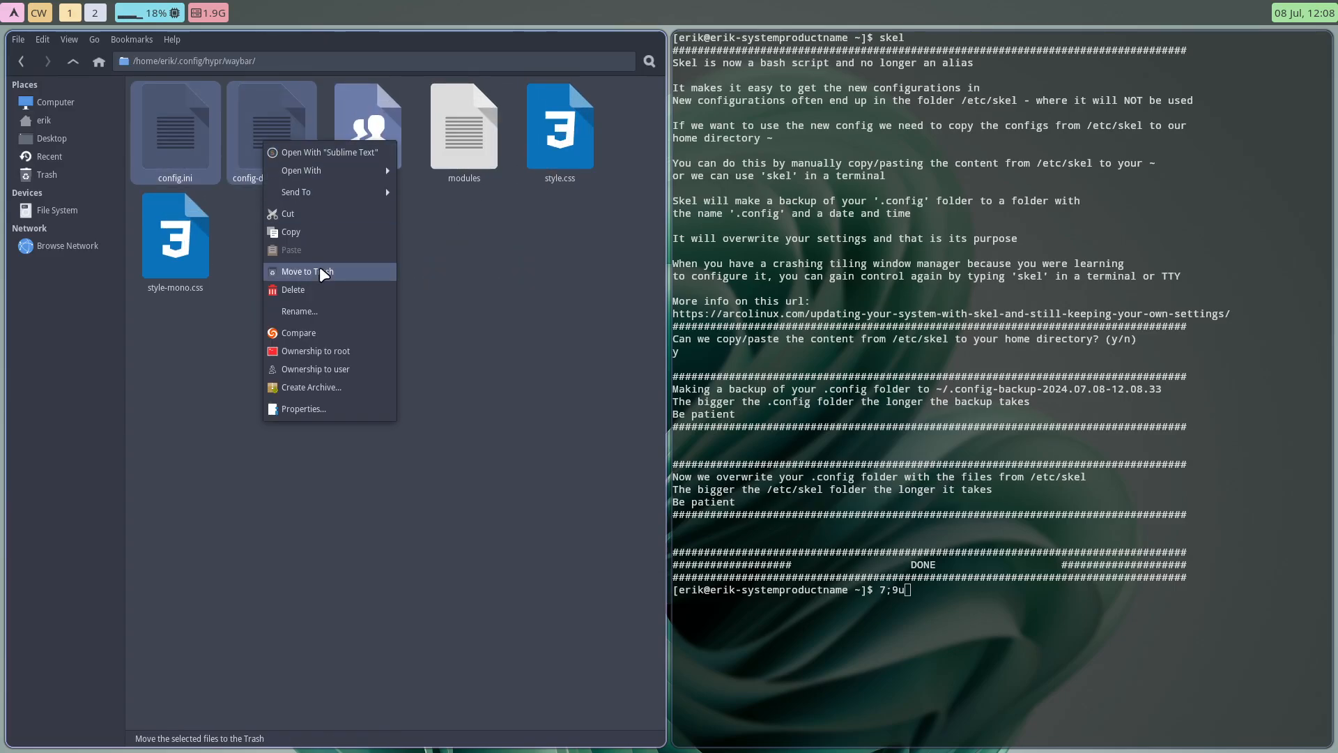
Compare the restored waybar configs in Meld, then close it without saving
{"action": "left_click", "coordinate": [298, 333]}
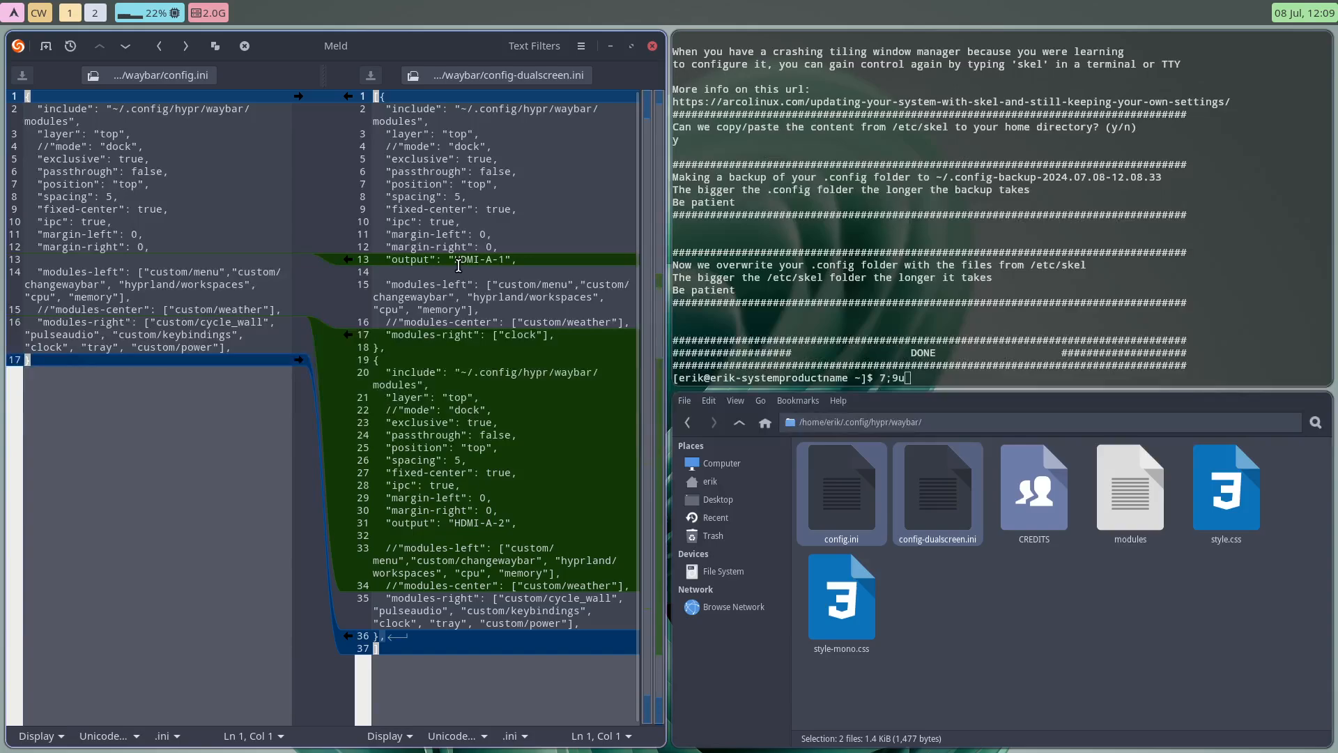
{"action": "mouse_move", "coordinate": [491, 402]}
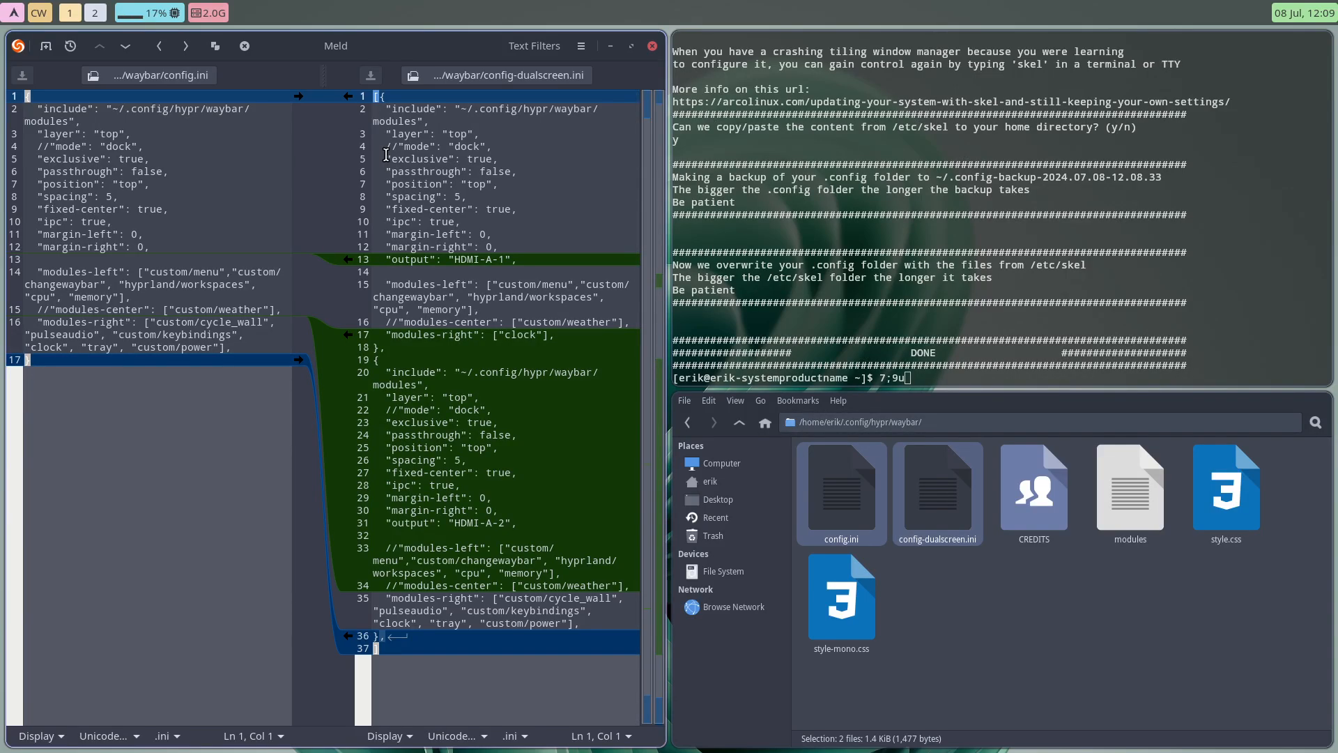
{"action": "left_click", "coordinate": [389, 648]}
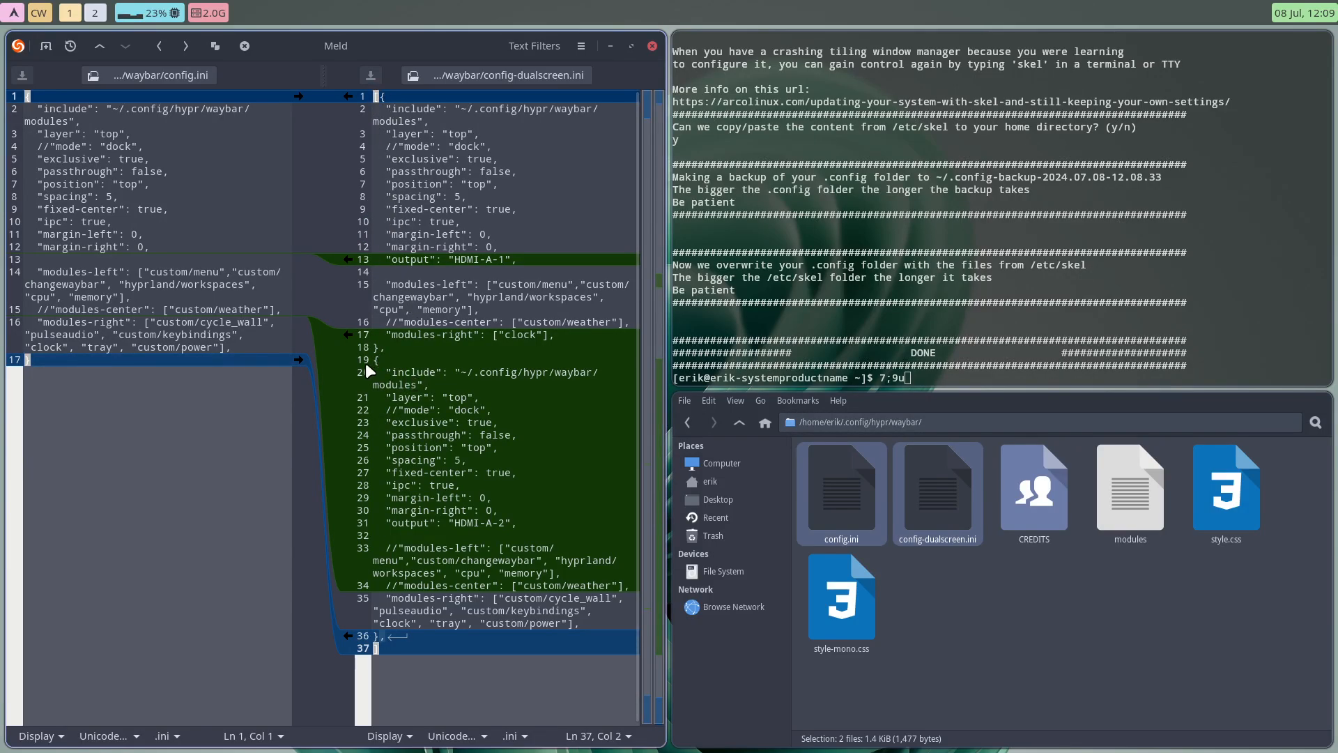
{"action": "mouse_move", "coordinate": [525, 399]}
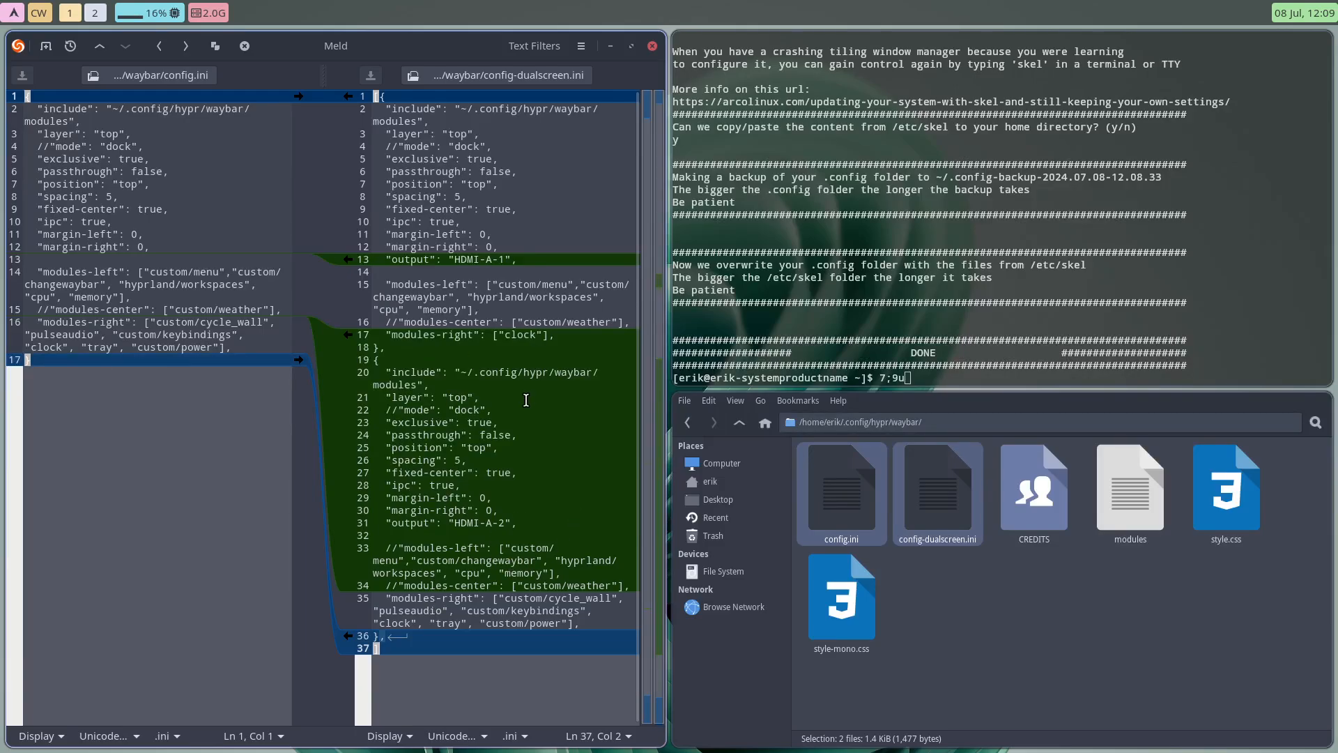
{"action": "mouse_move", "coordinate": [520, 378]}
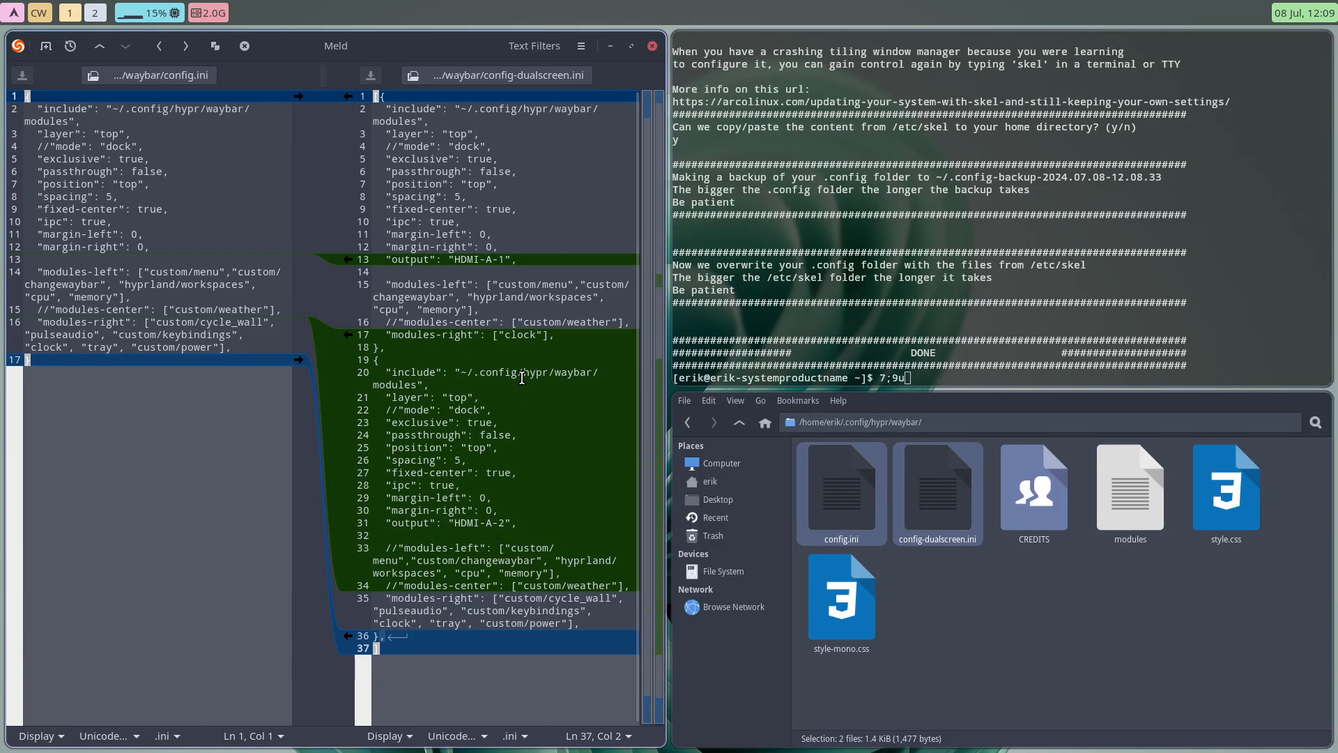
{"action": "mouse_move", "coordinate": [524, 262]}
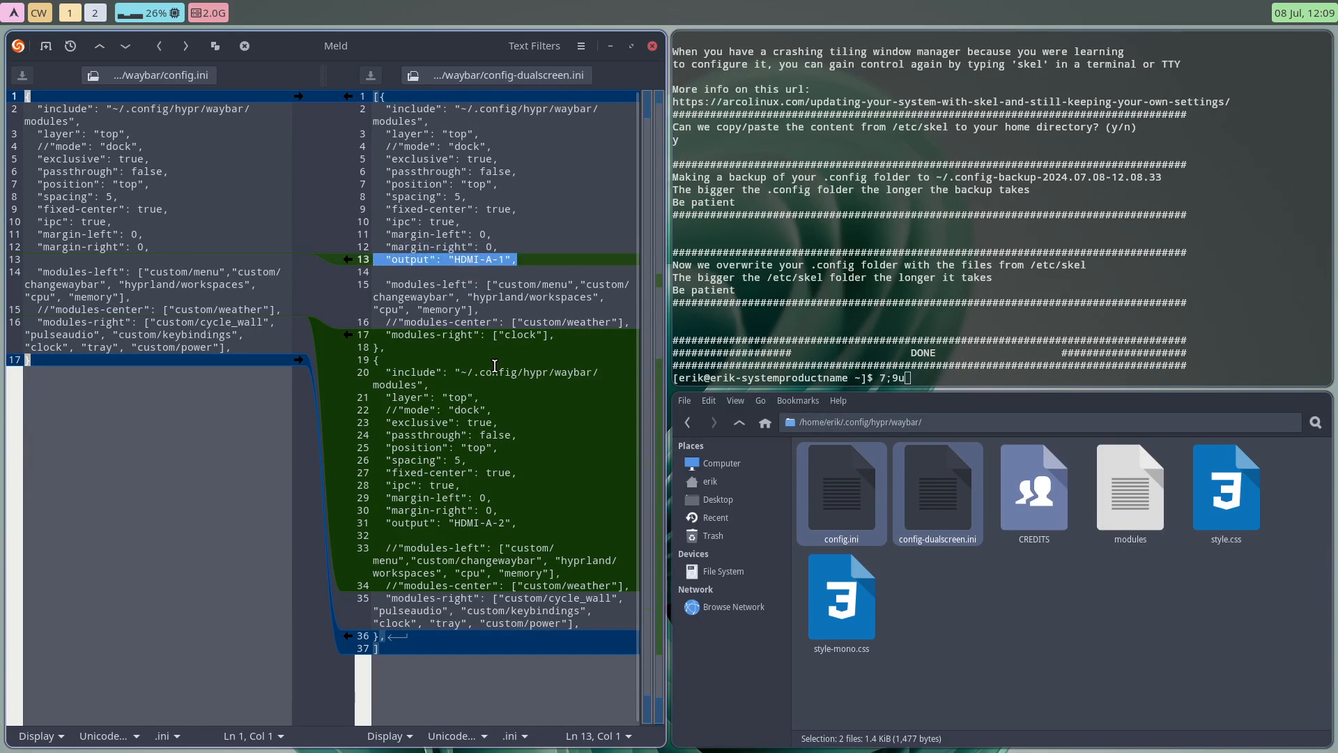
{"action": "type", "text": "a"}
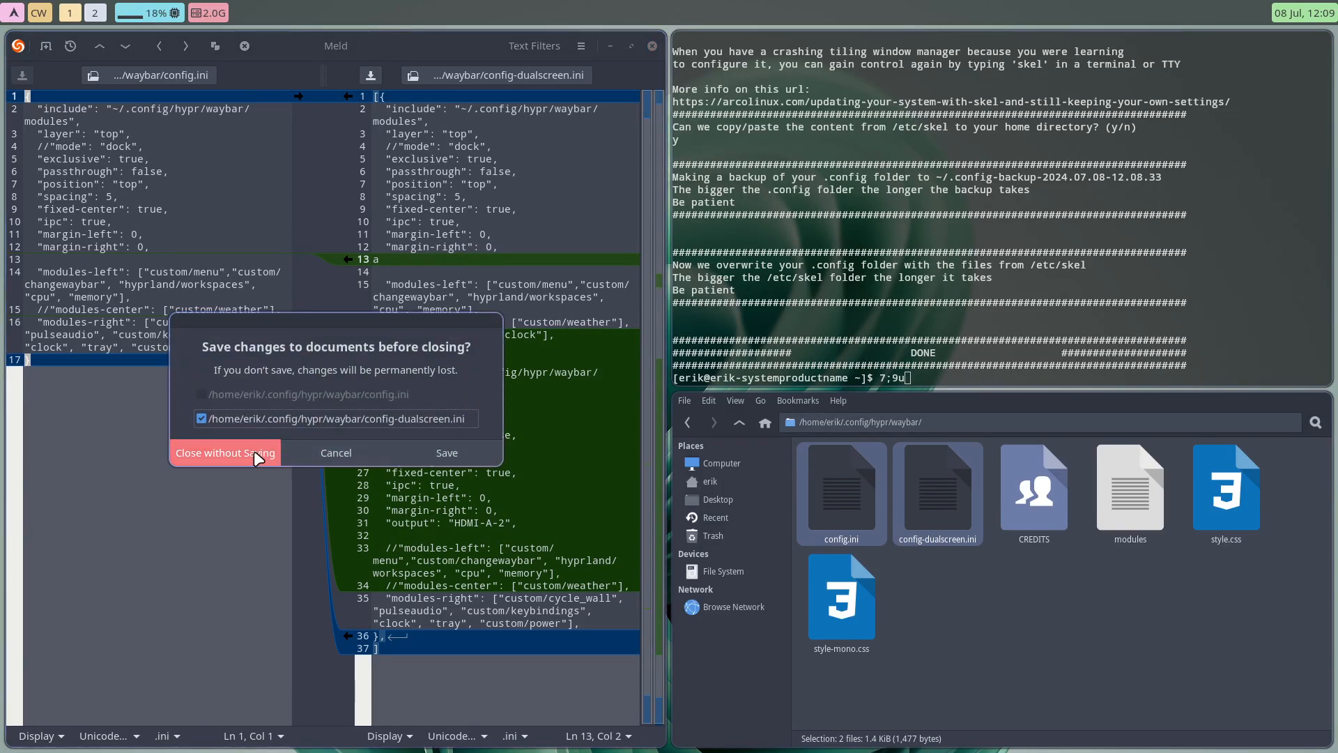
{"action": "left_click", "coordinate": [223, 452]}
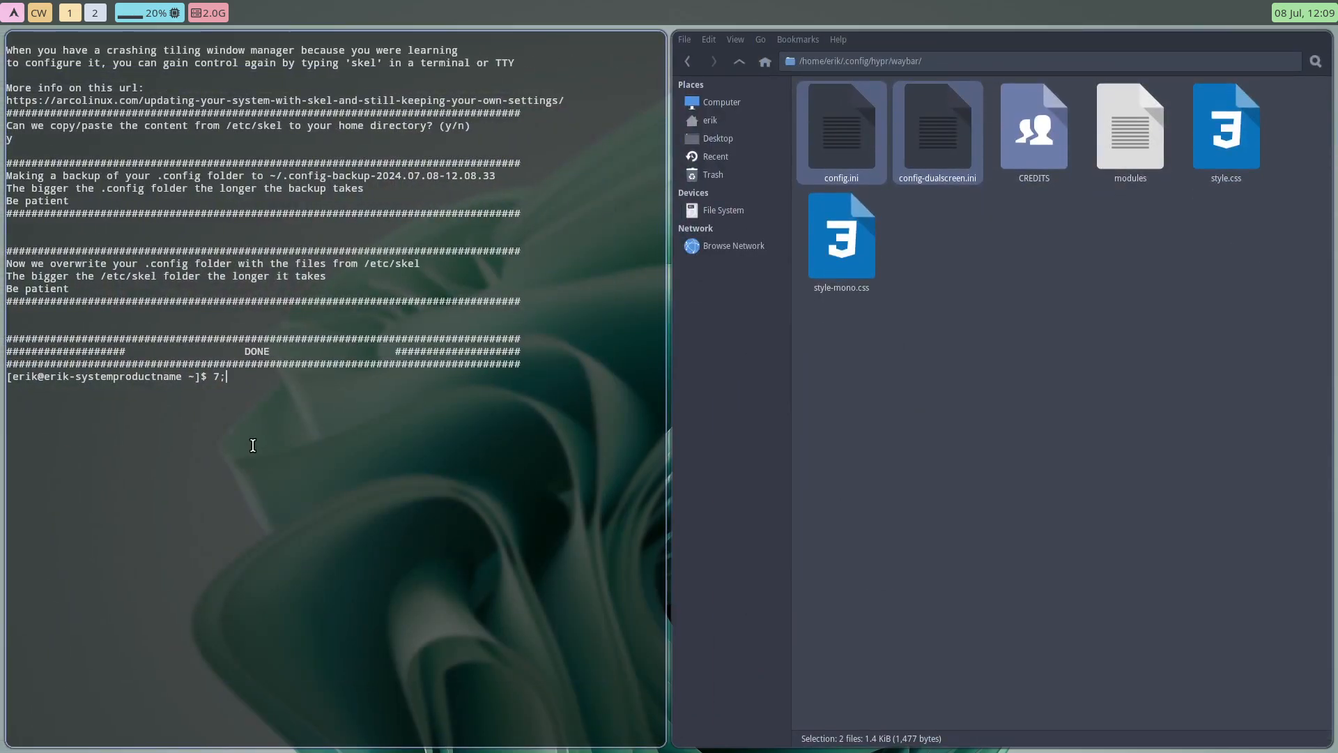
Run the give-me-azerty-be keyboard layout command in the terminal
{"action": "type", "text": "give="}
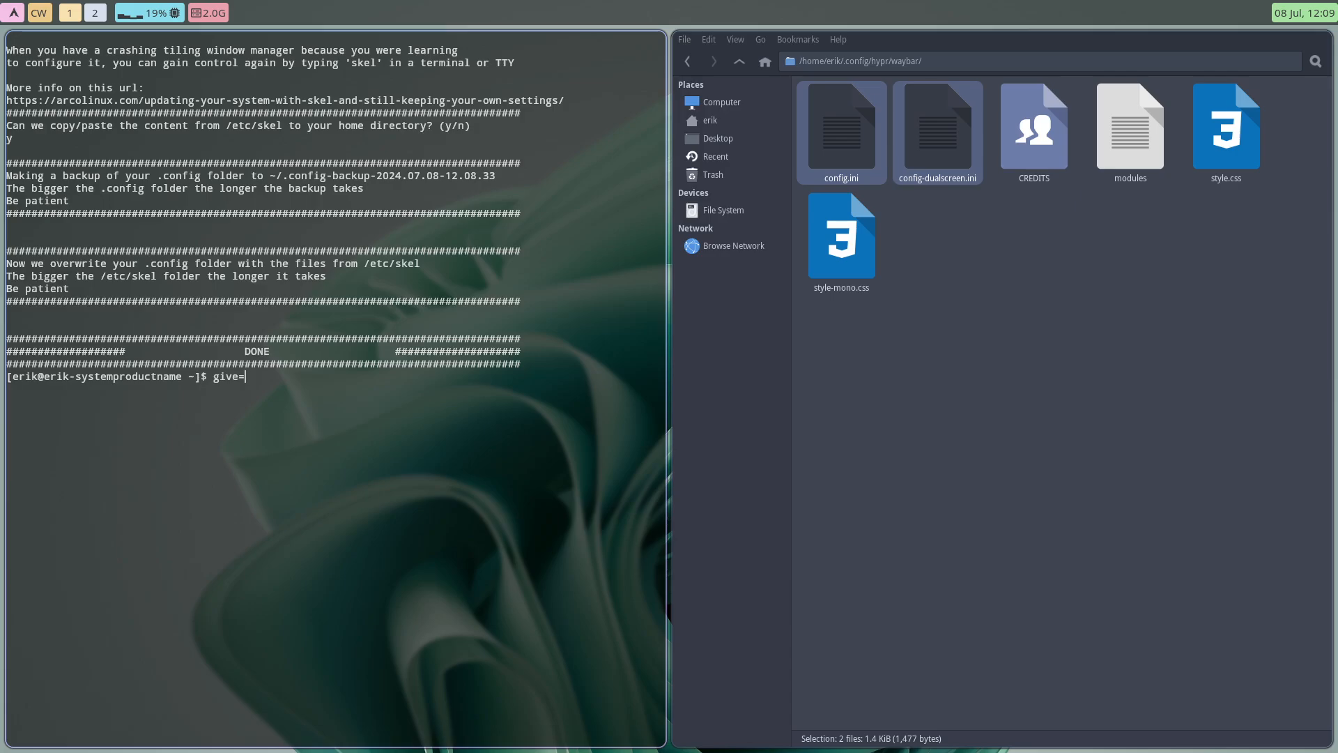
{"action": "key", "text": "BackSpace"}
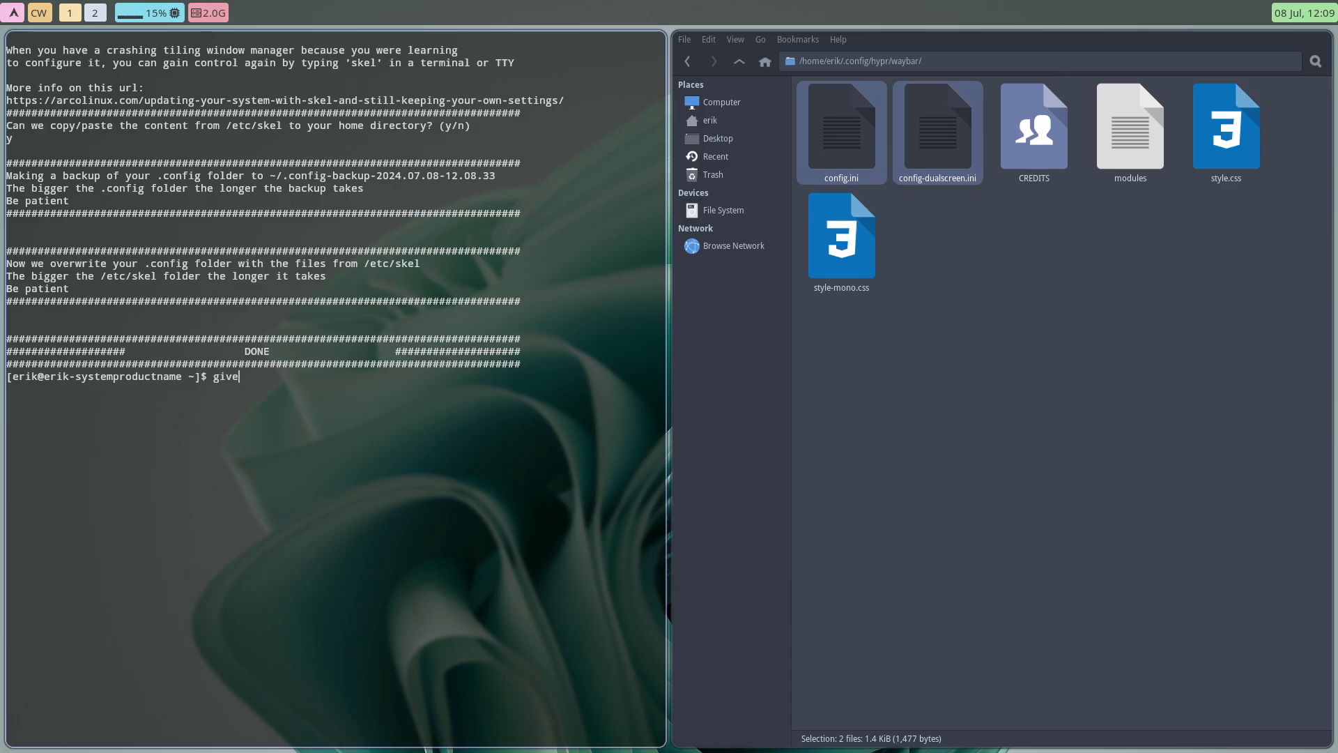
{"action": "type", "text": "-"}
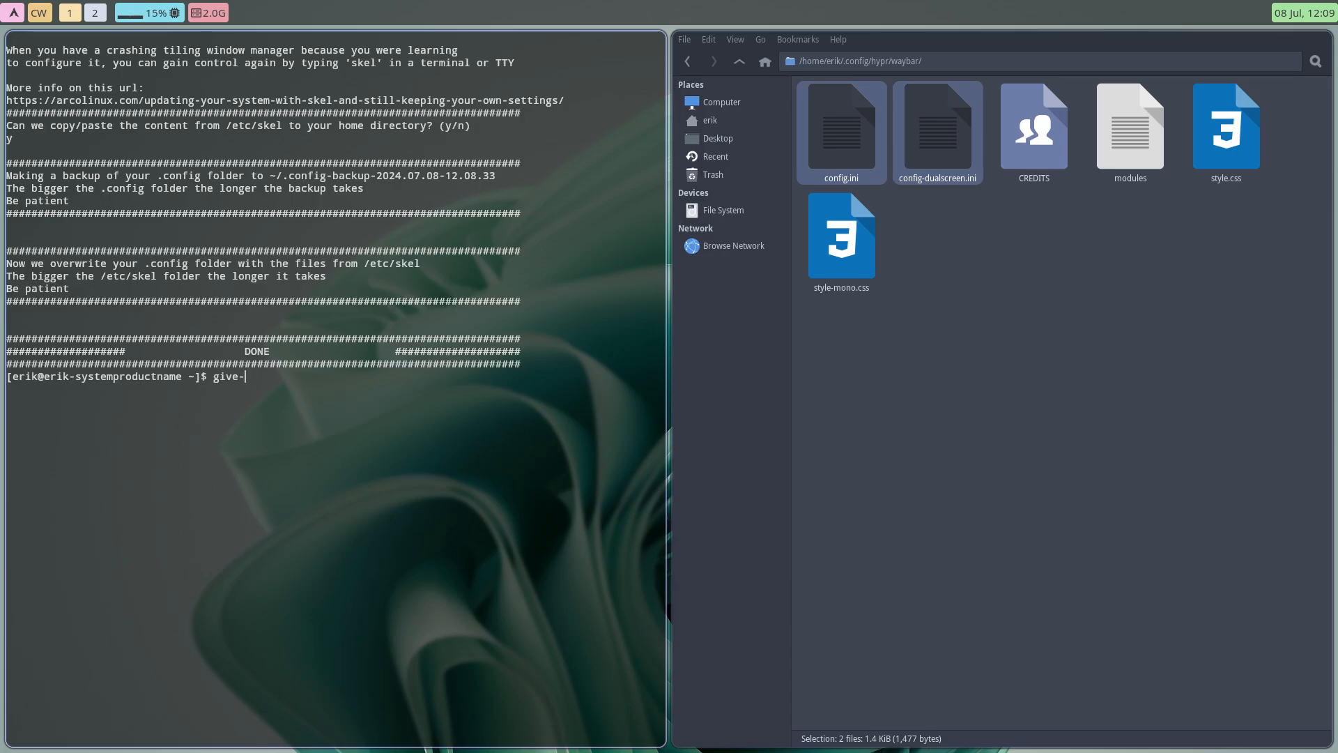
{"action": "type", "text": "me-"}
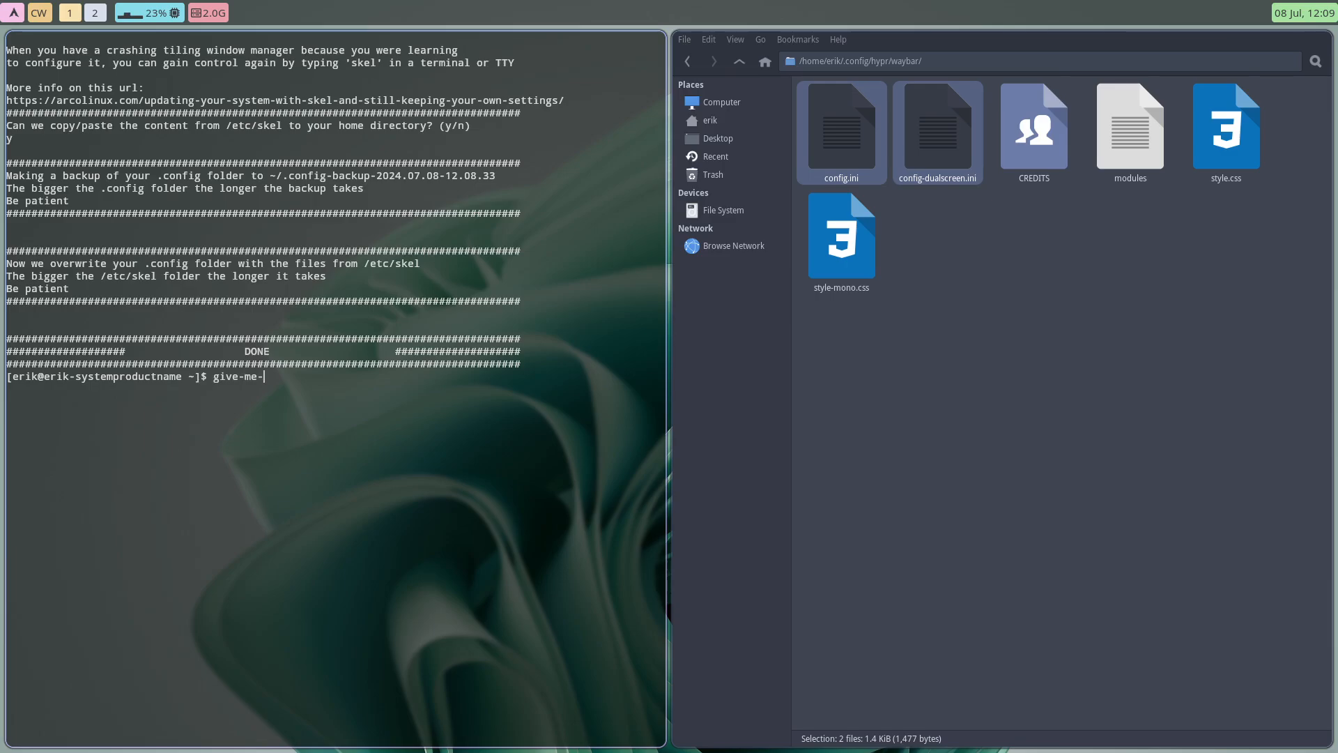
{"action": "type", "text": "azerty-be-"}
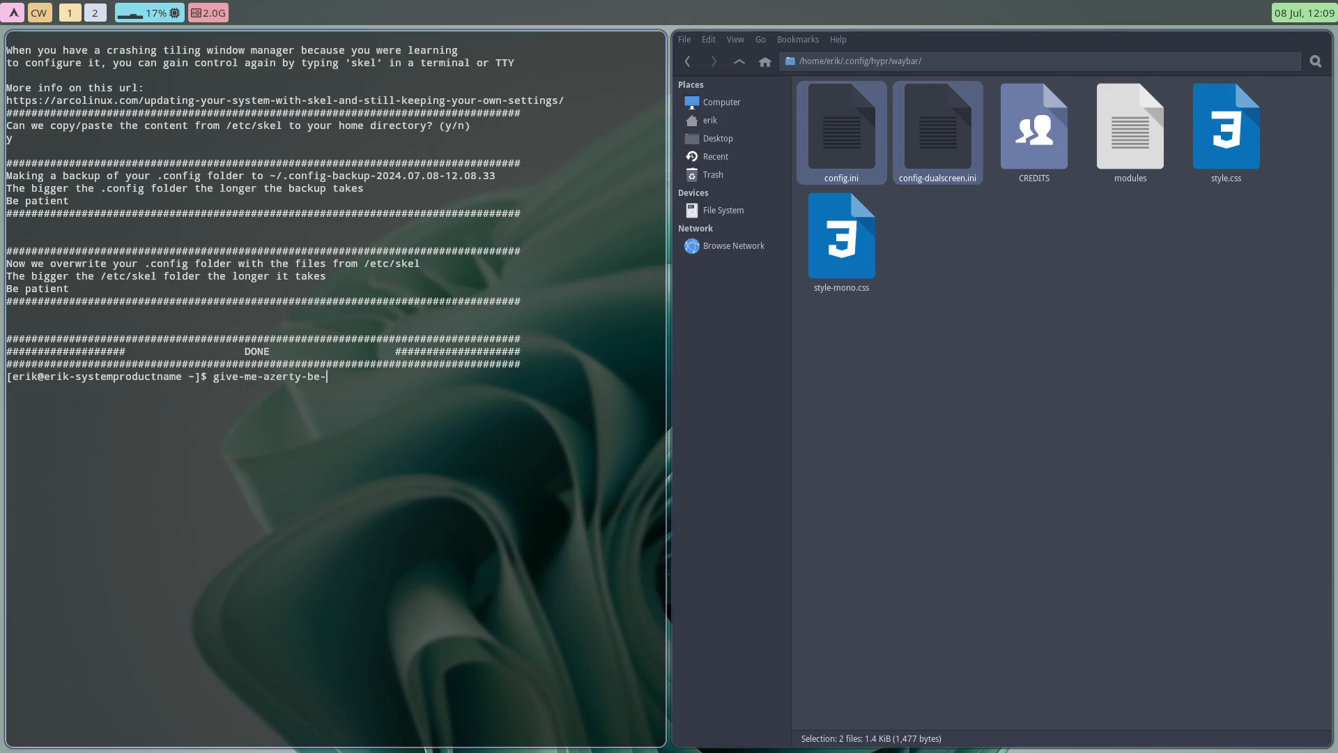
{"action": "key", "text": "Return"}
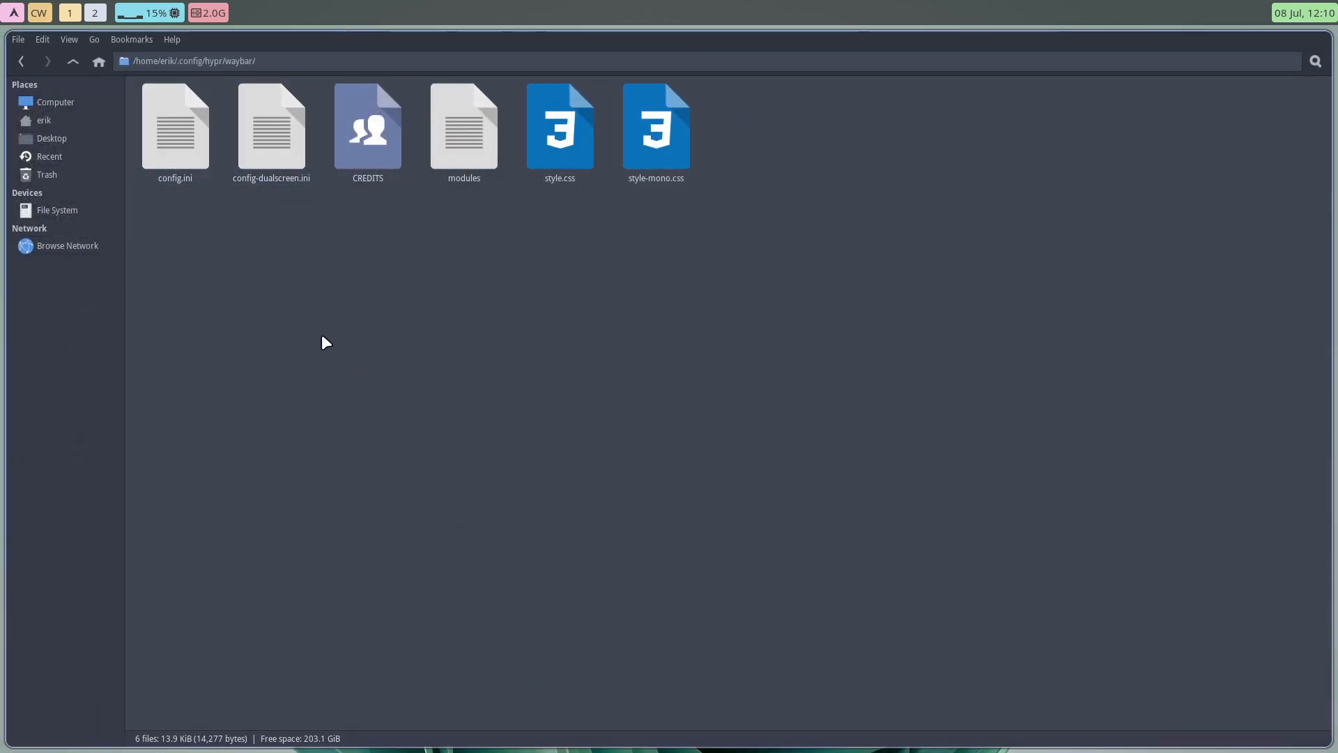
Browse to .config/hypr/scripts and open the statusbar script in the editor
{"action": "left_click", "coordinate": [43, 120]}
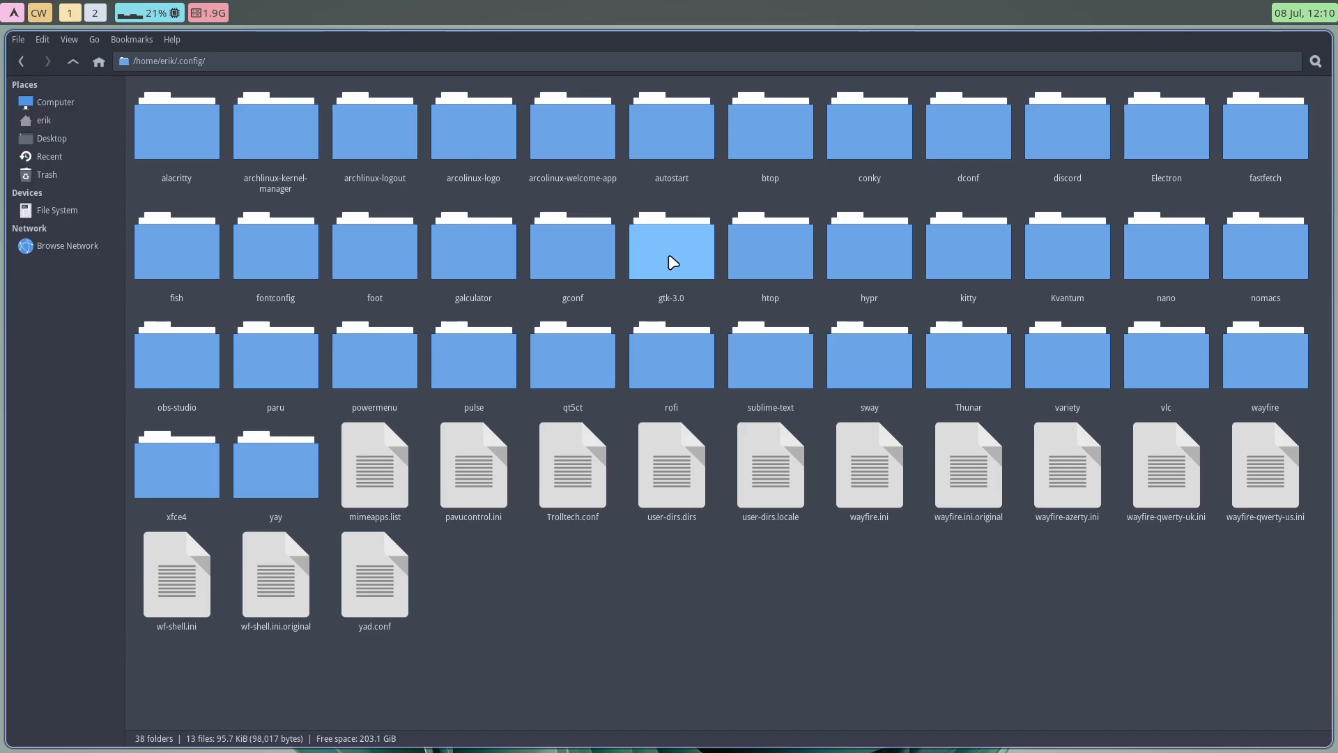
{"action": "double_click", "coordinate": [869, 247]}
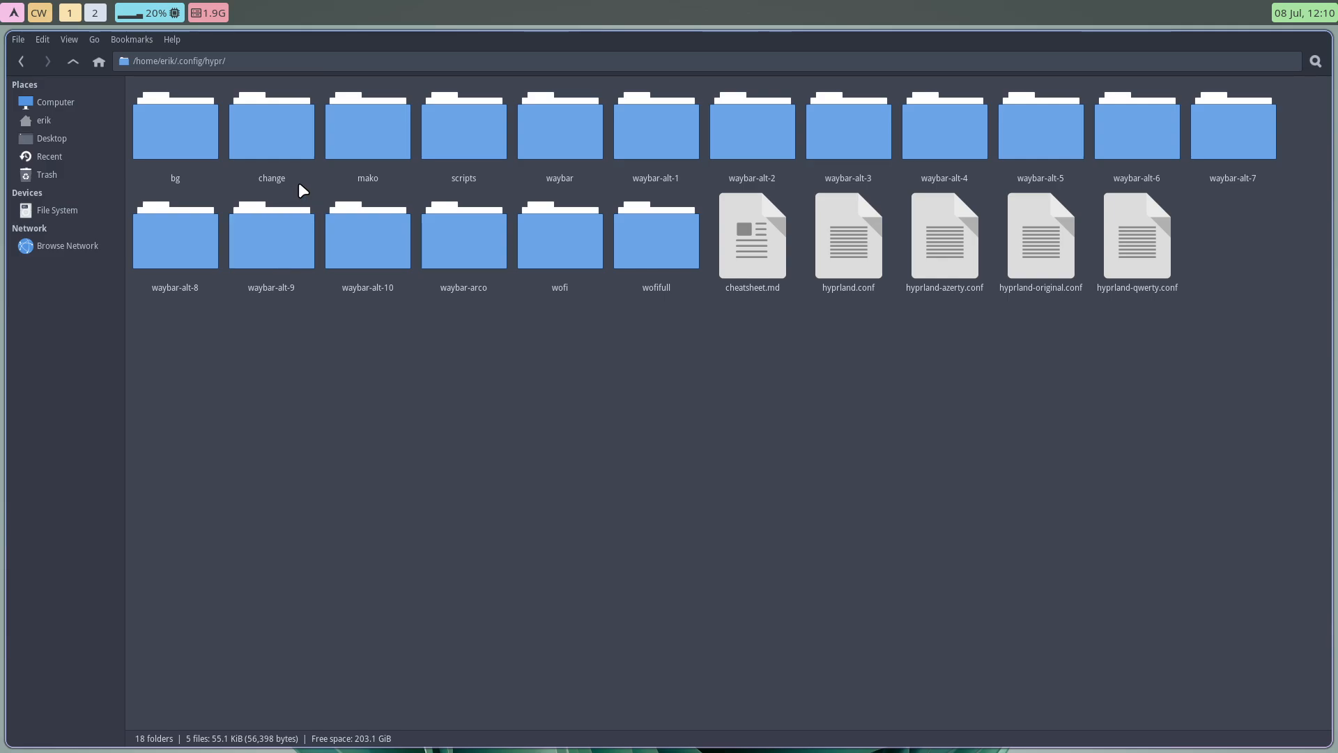
{"action": "double_click", "coordinate": [559, 125]}
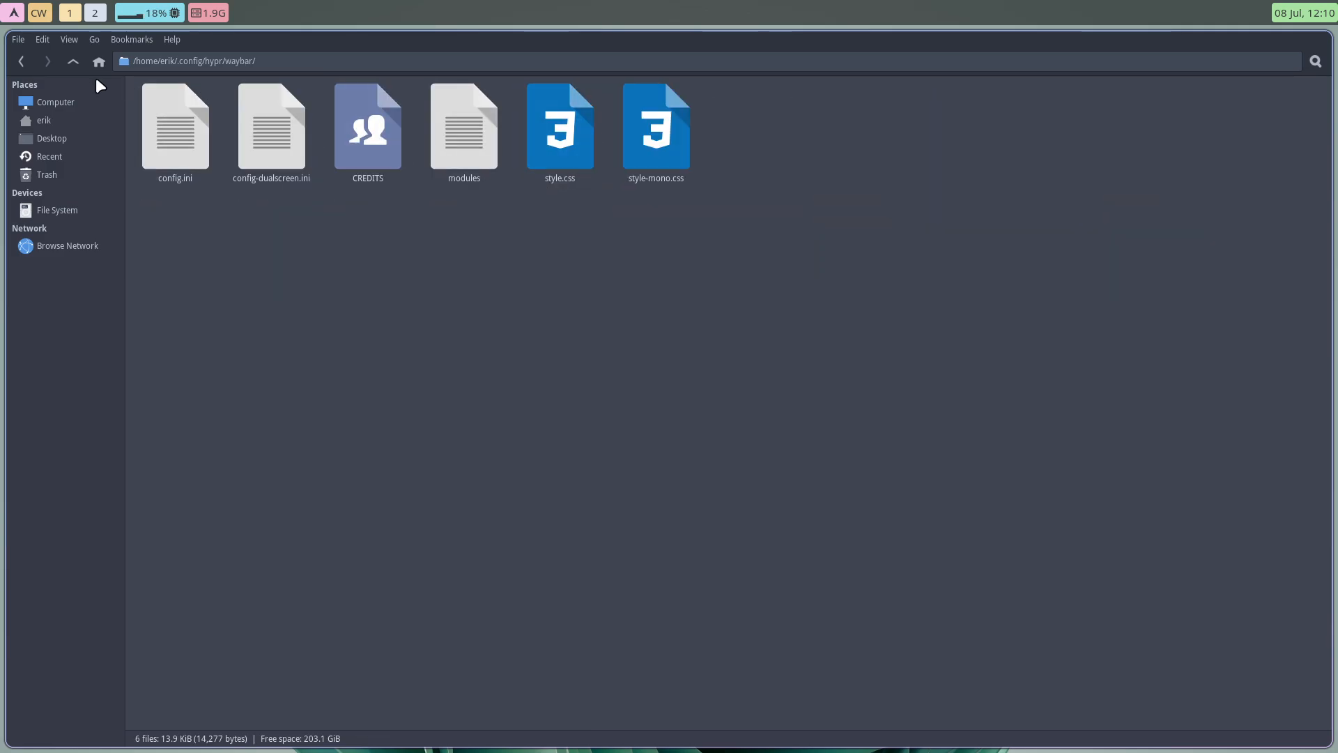
{"action": "left_click", "coordinate": [73, 61]}
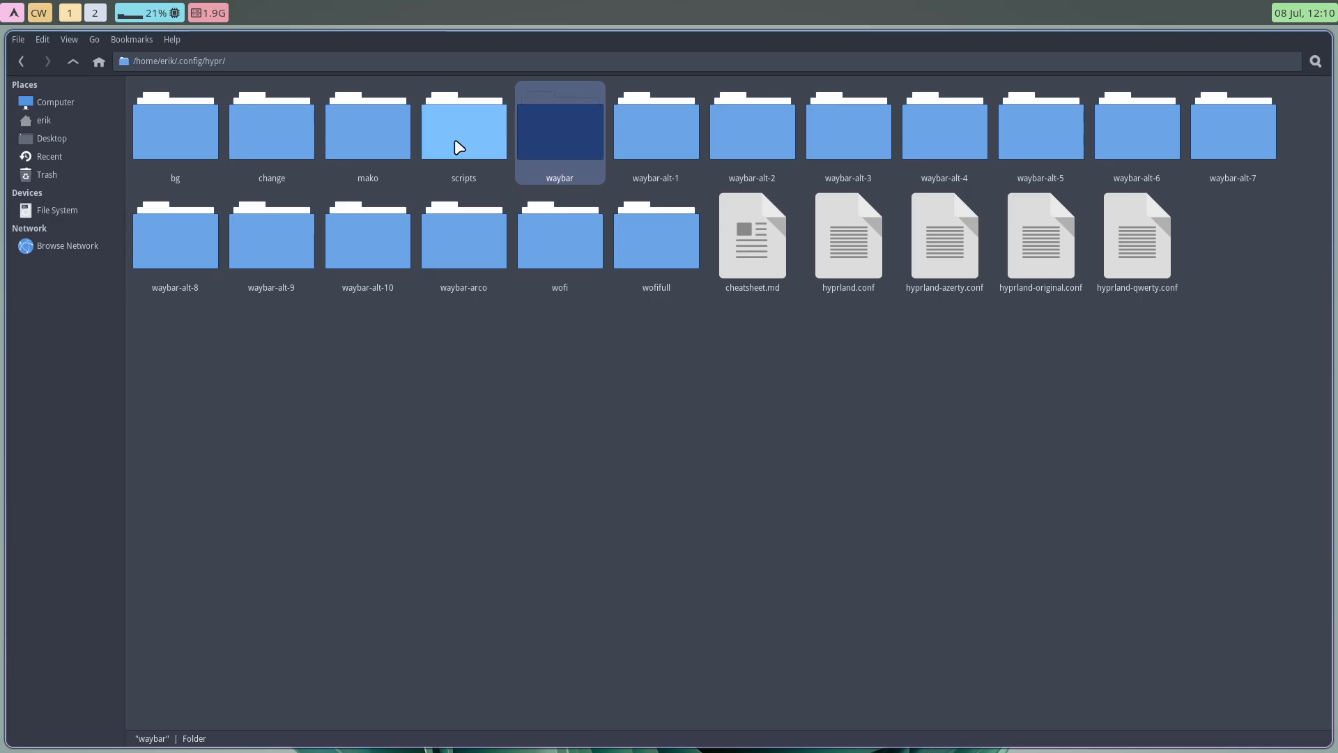
{"action": "double_click", "coordinate": [464, 125]}
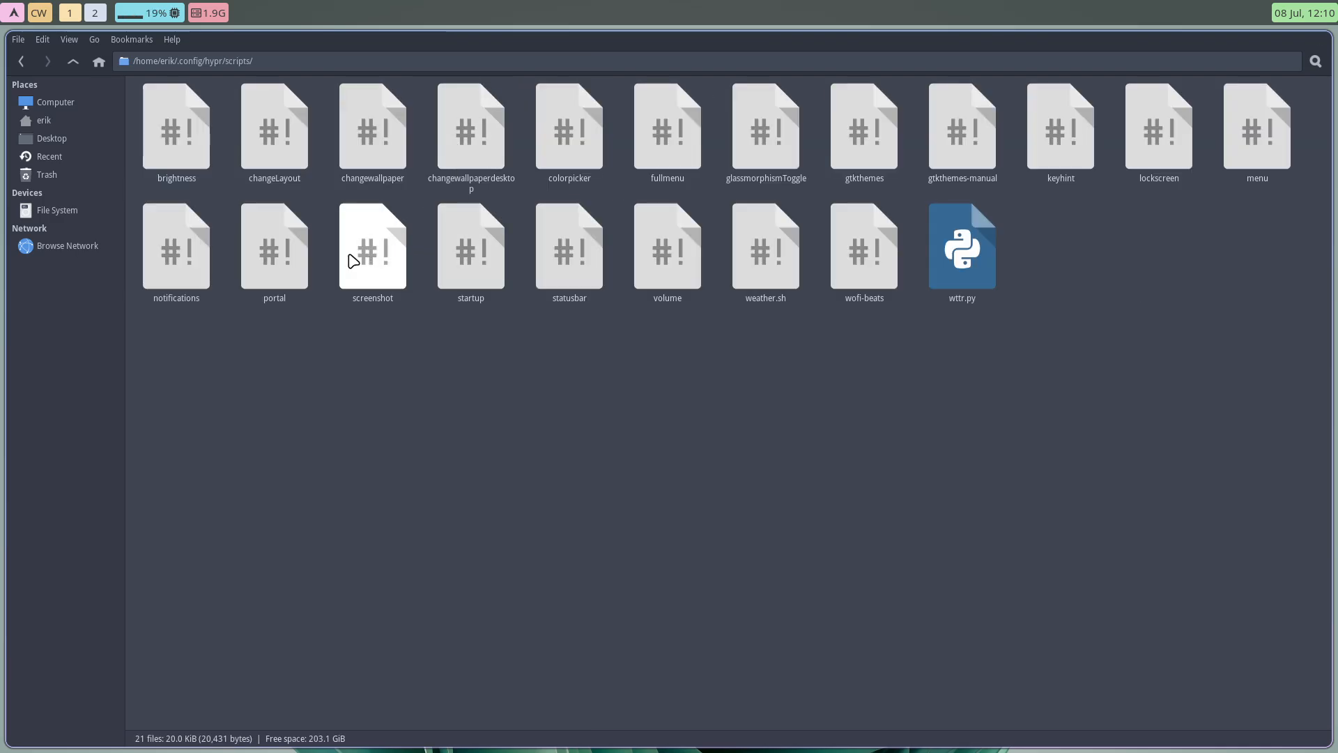
{"action": "left_click", "coordinate": [568, 250]}
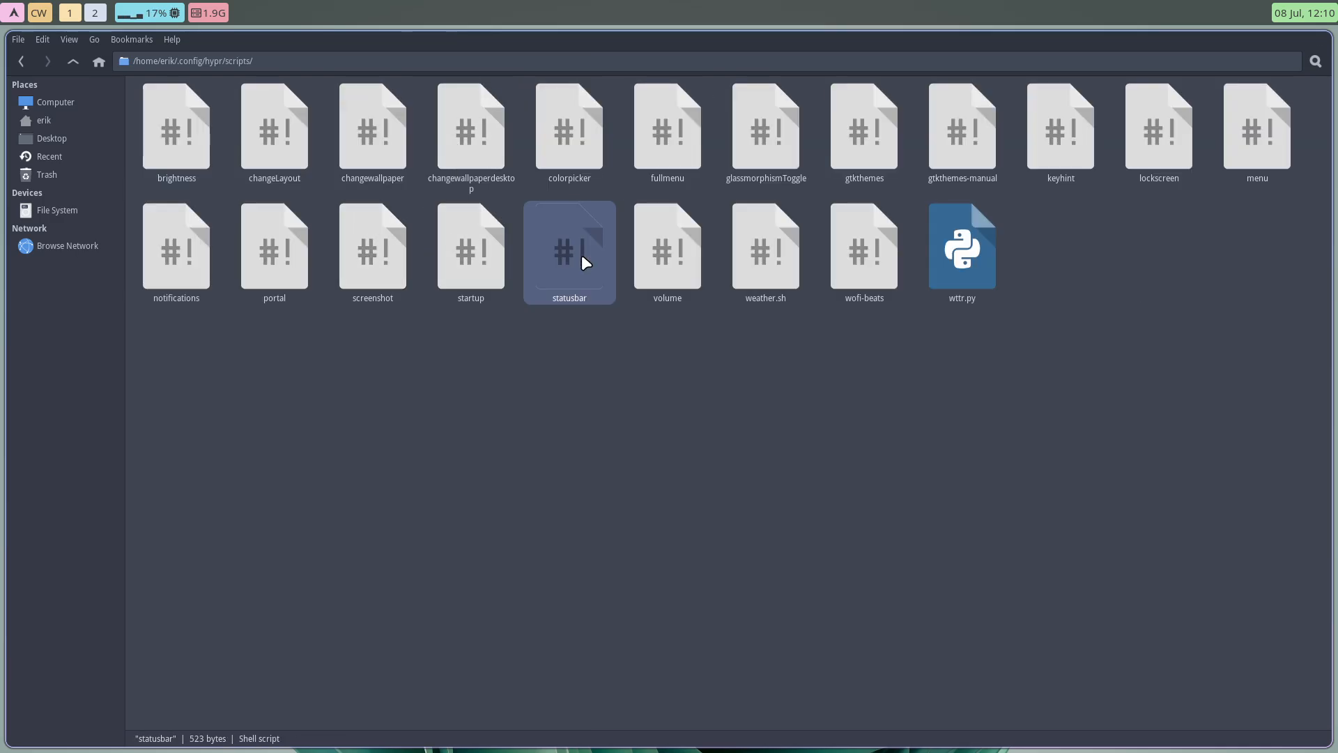
{"action": "double_click", "coordinate": [569, 242]}
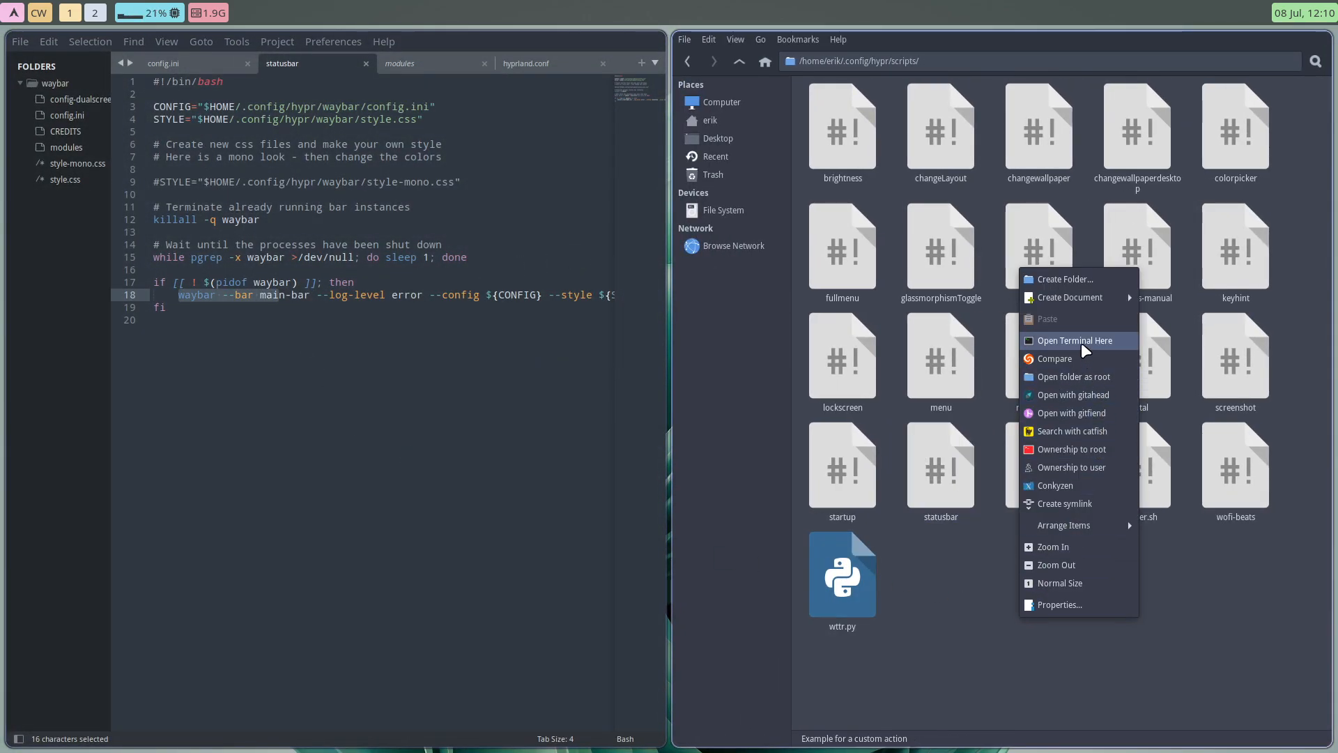
Open a terminal in the scripts folder and run ./statusbar to relaunch waybar
{"action": "left_click", "coordinate": [1075, 340]}
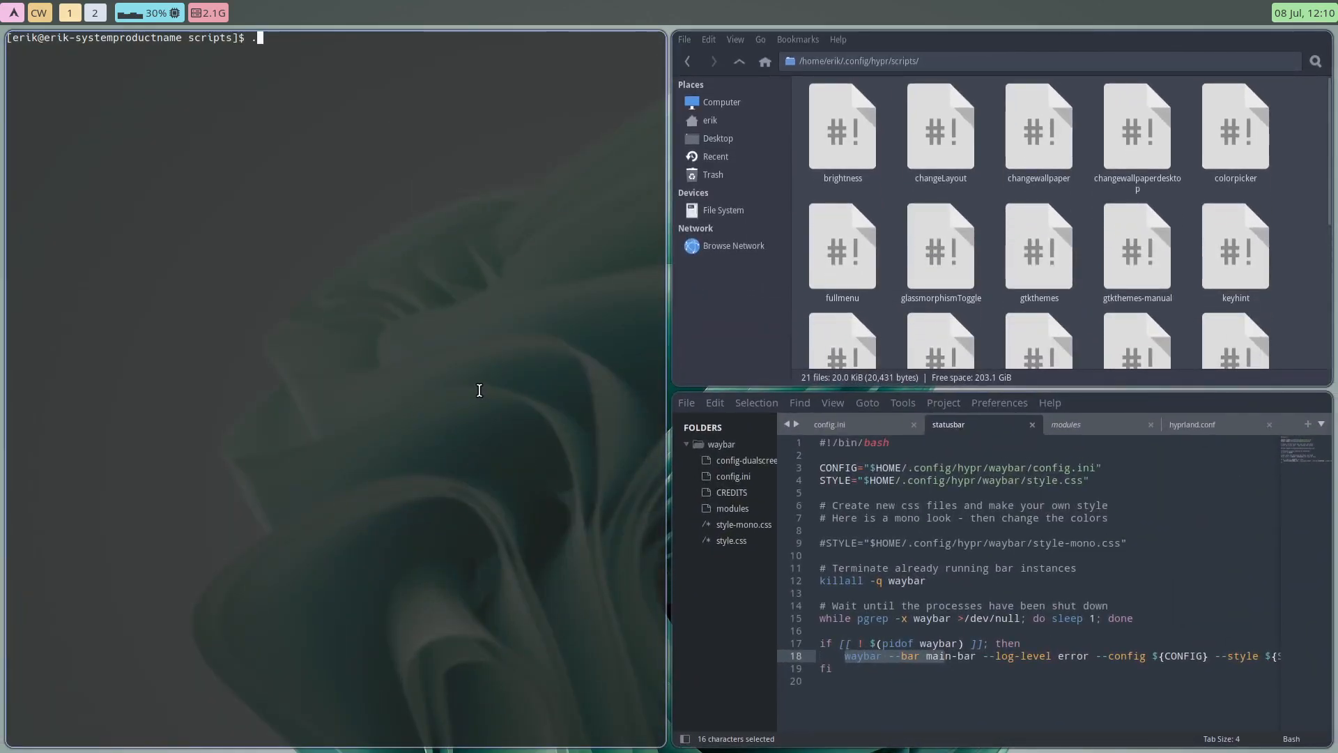
{"action": "type", "text": "/"}
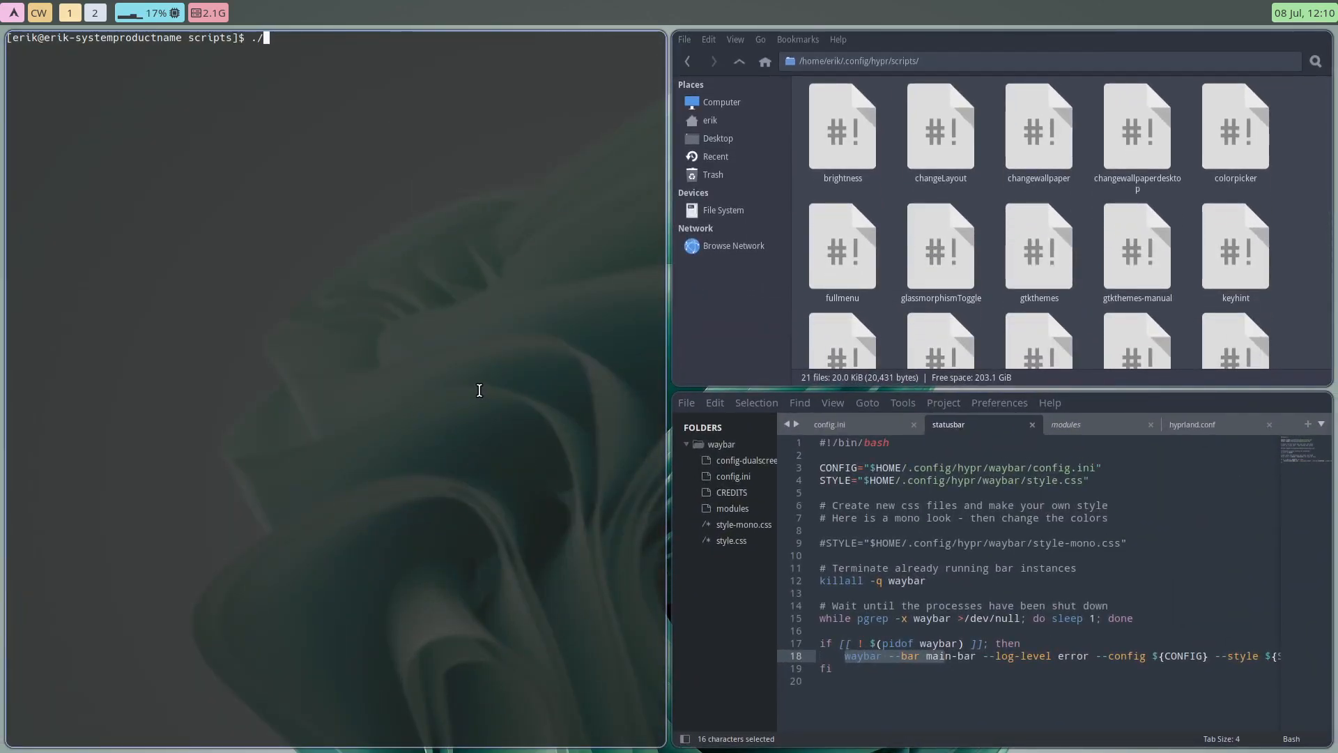
{"action": "type", "text": "statusbar"}
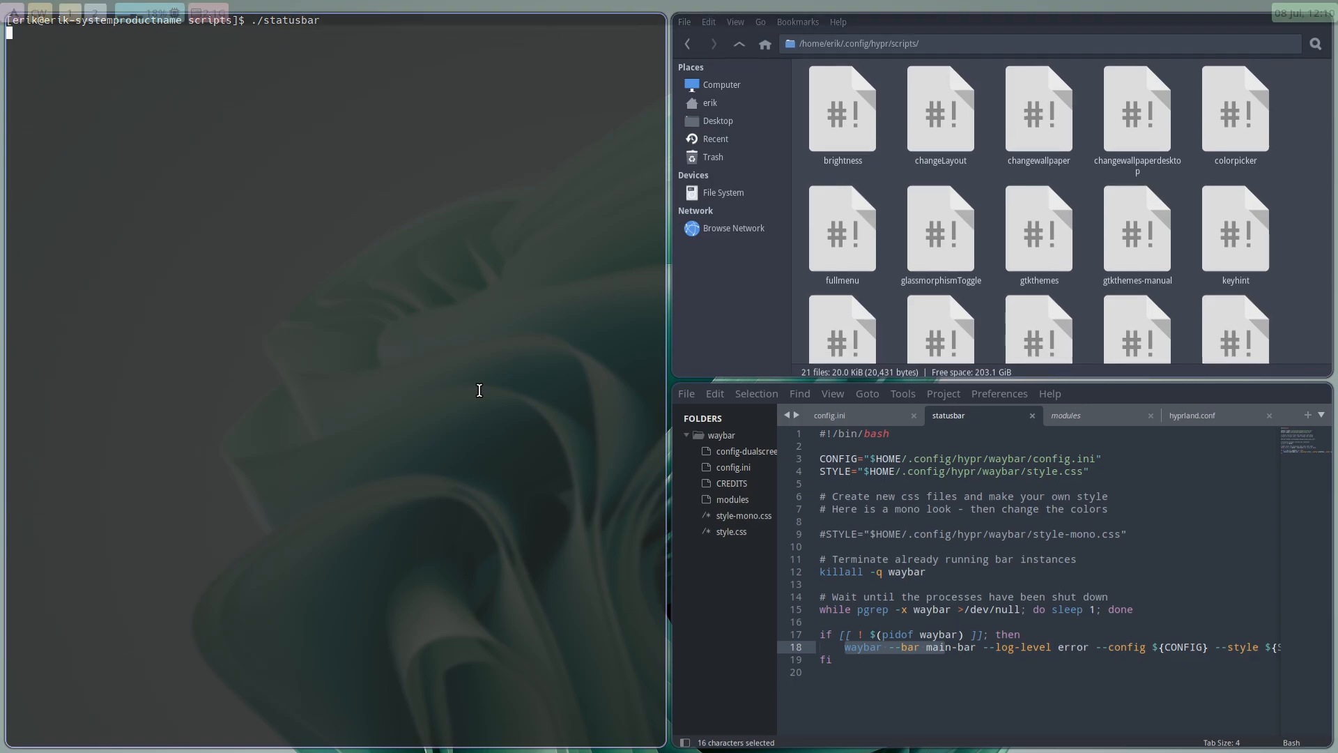
{"action": "key", "text": "Return"}
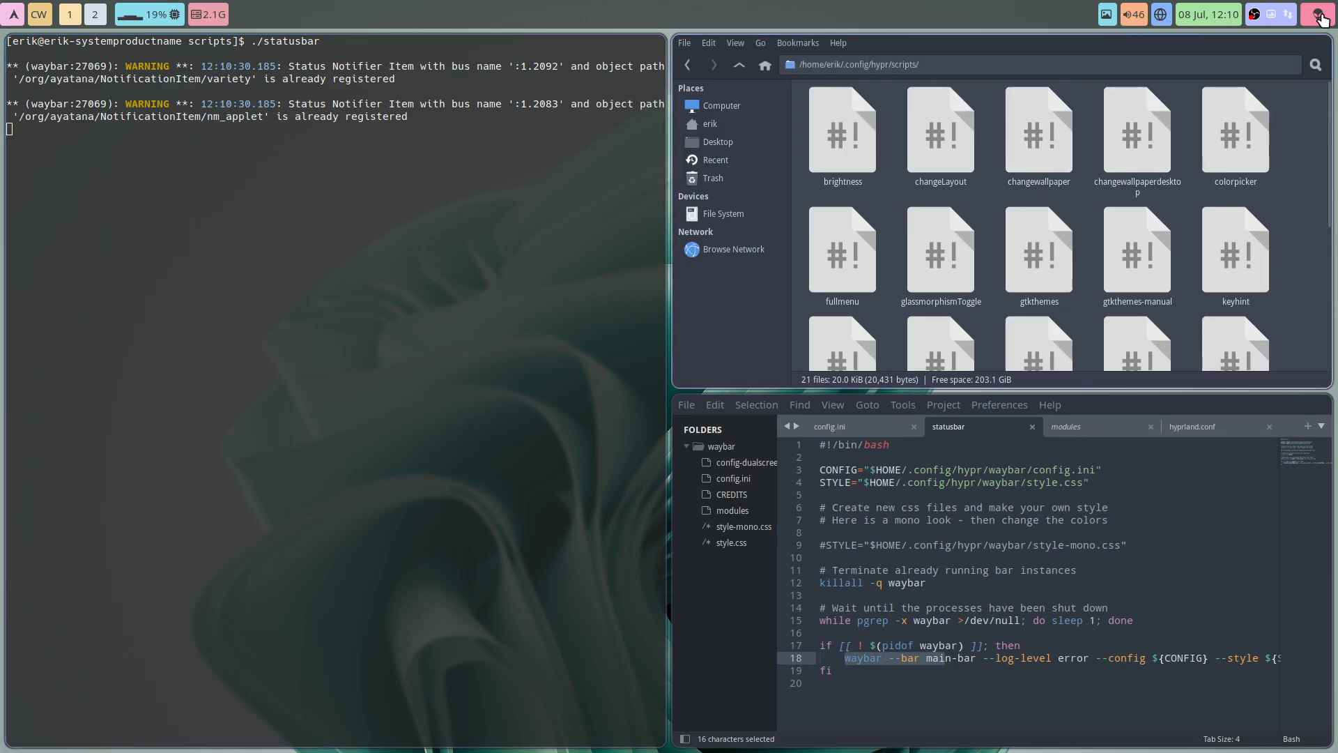
{"action": "scroll", "scroll_direction": "down", "scroll_amount": 3}
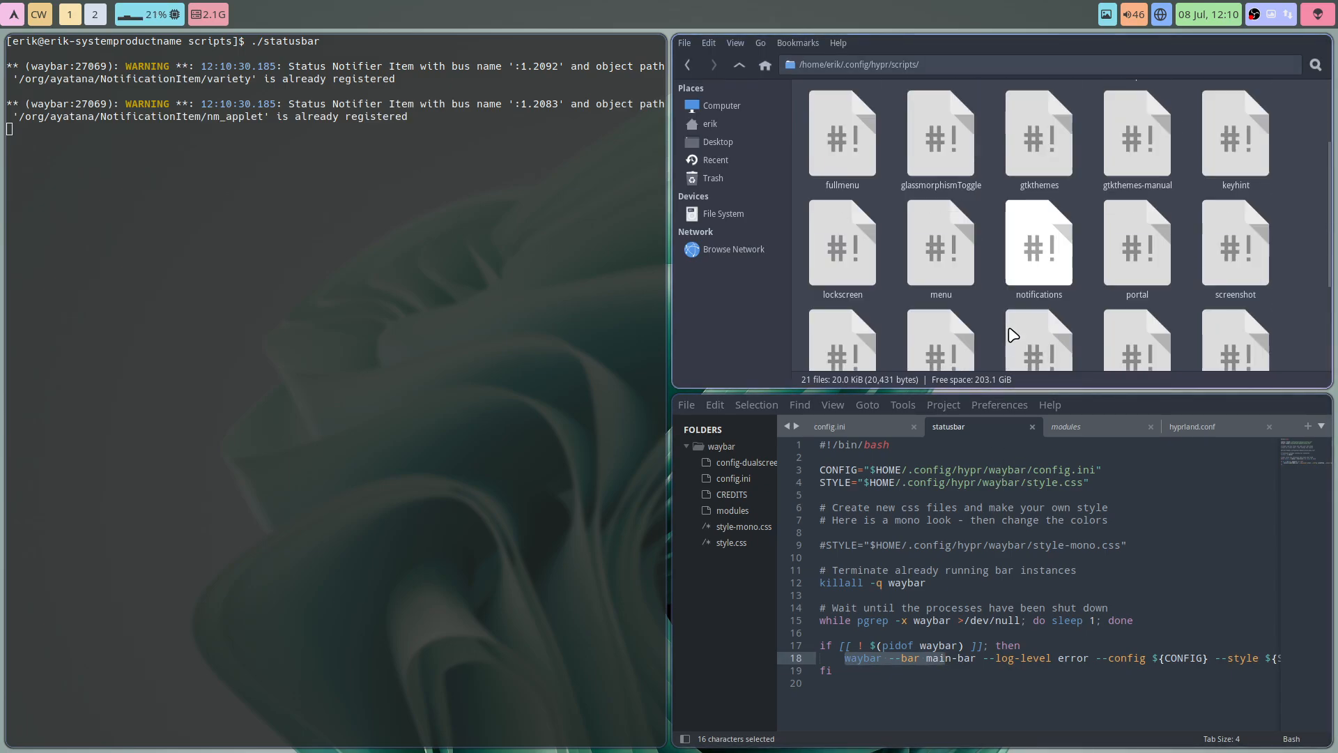
{"action": "scroll", "scroll_direction": "up", "scroll_amount": 3}
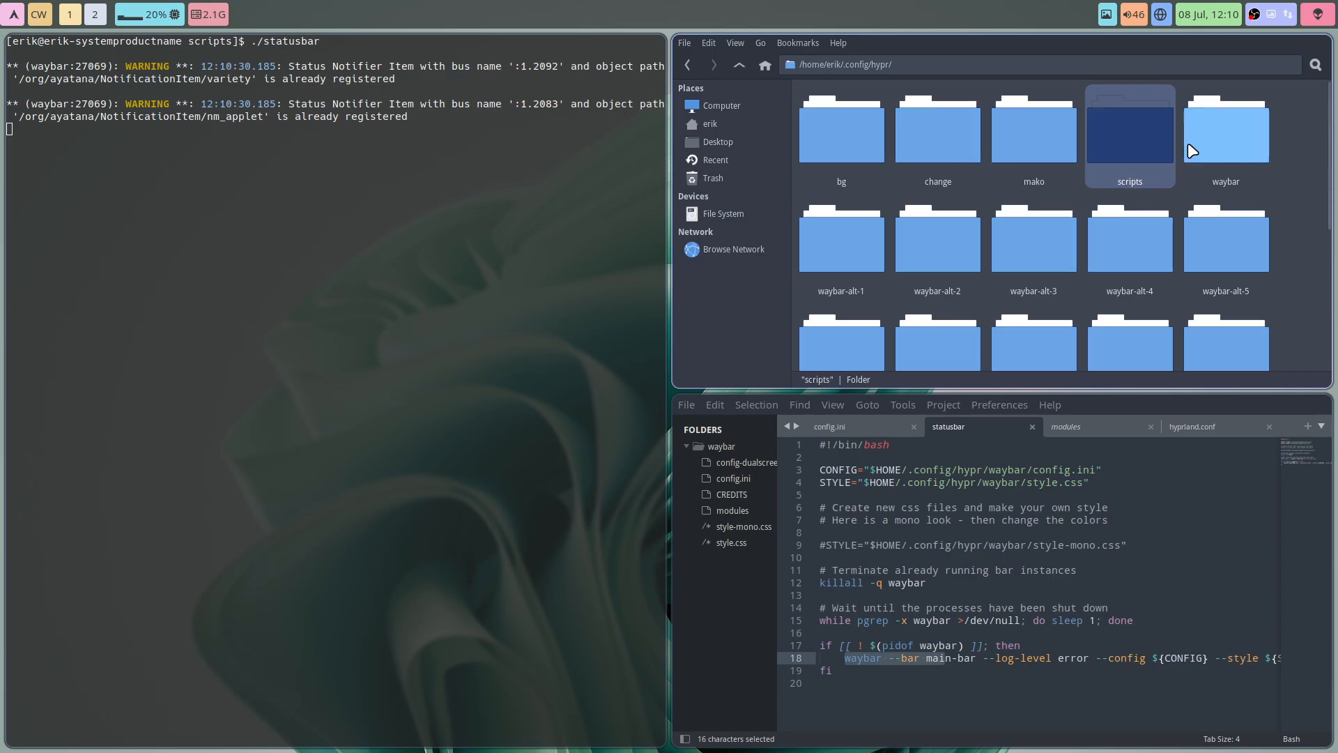
In the waybar folder, save config.ini with Ctrl+S, then select config-dualscreen.ini
{"action": "double_click", "coordinate": [1224, 128]}
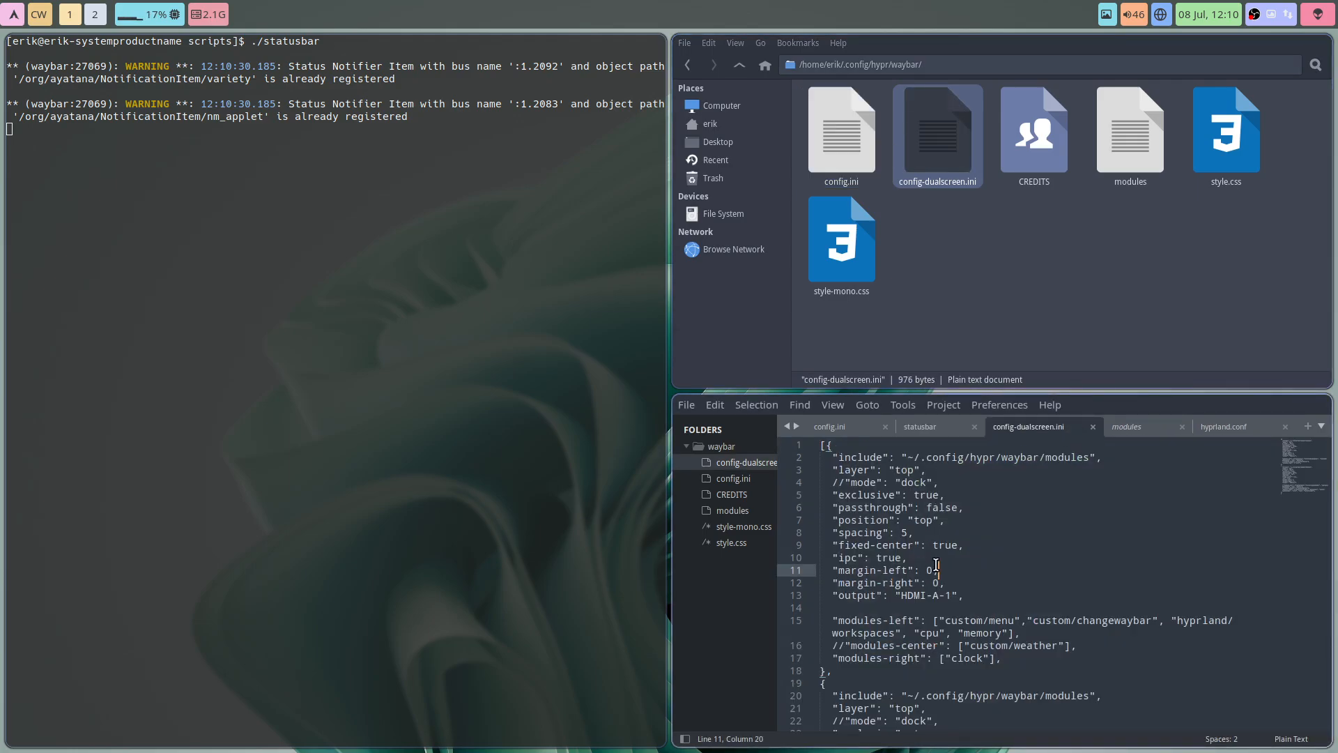
{"action": "left_click", "coordinate": [841, 133]}
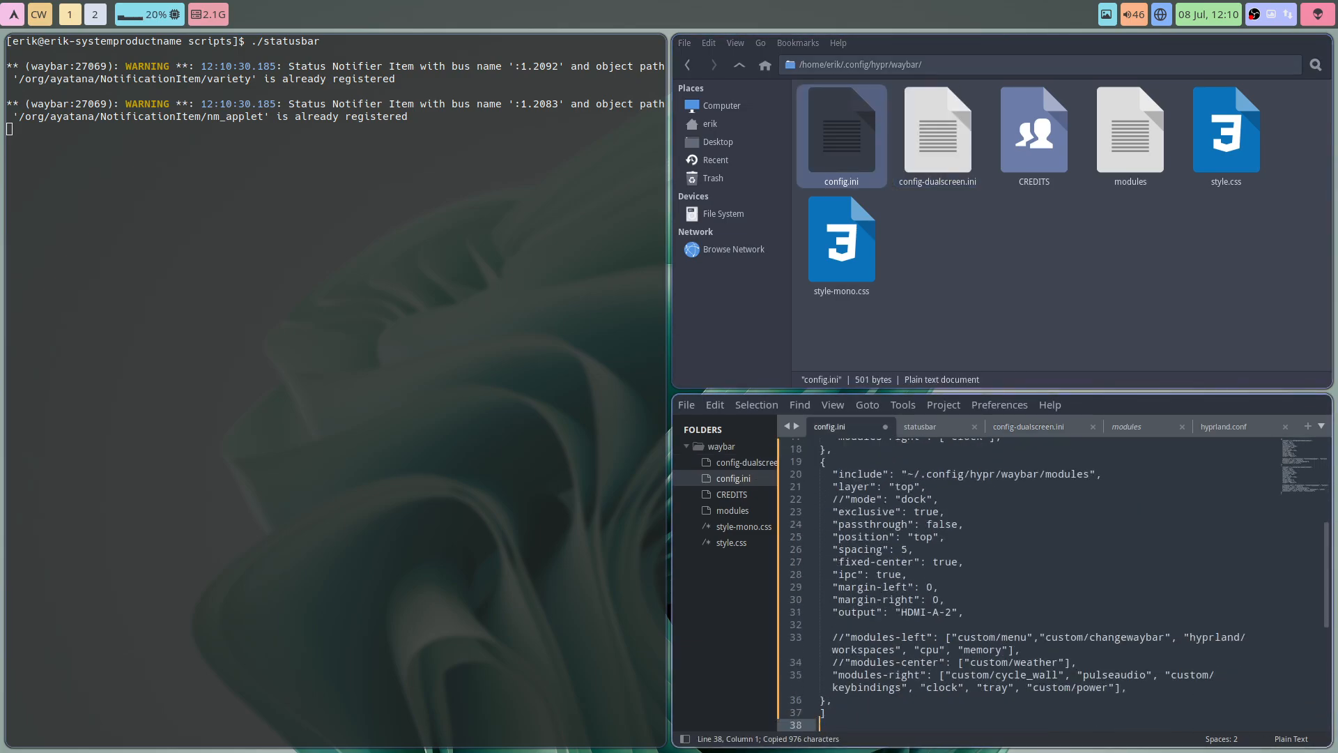
{"action": "key", "text": "ctrl+s"}
{"action": "type", "text": "./statusbar"}
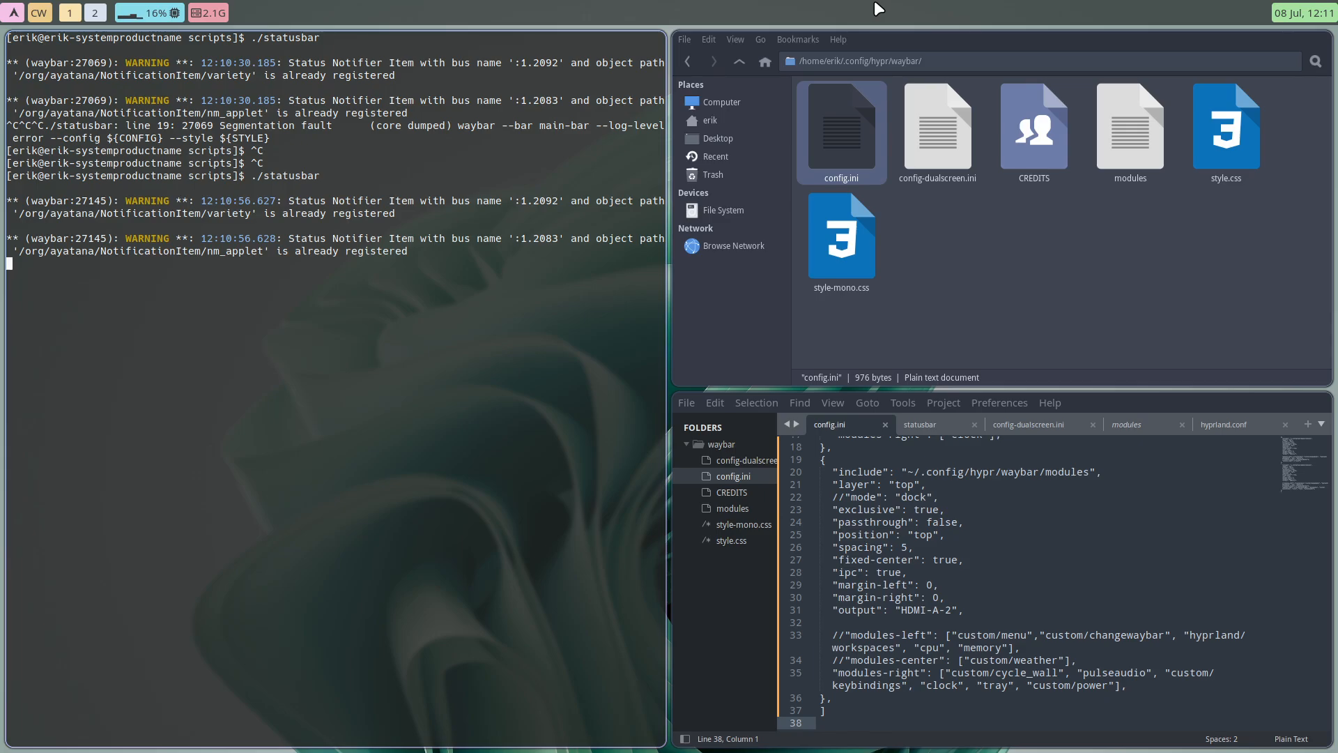
{"action": "left_click", "coordinate": [936, 132]}
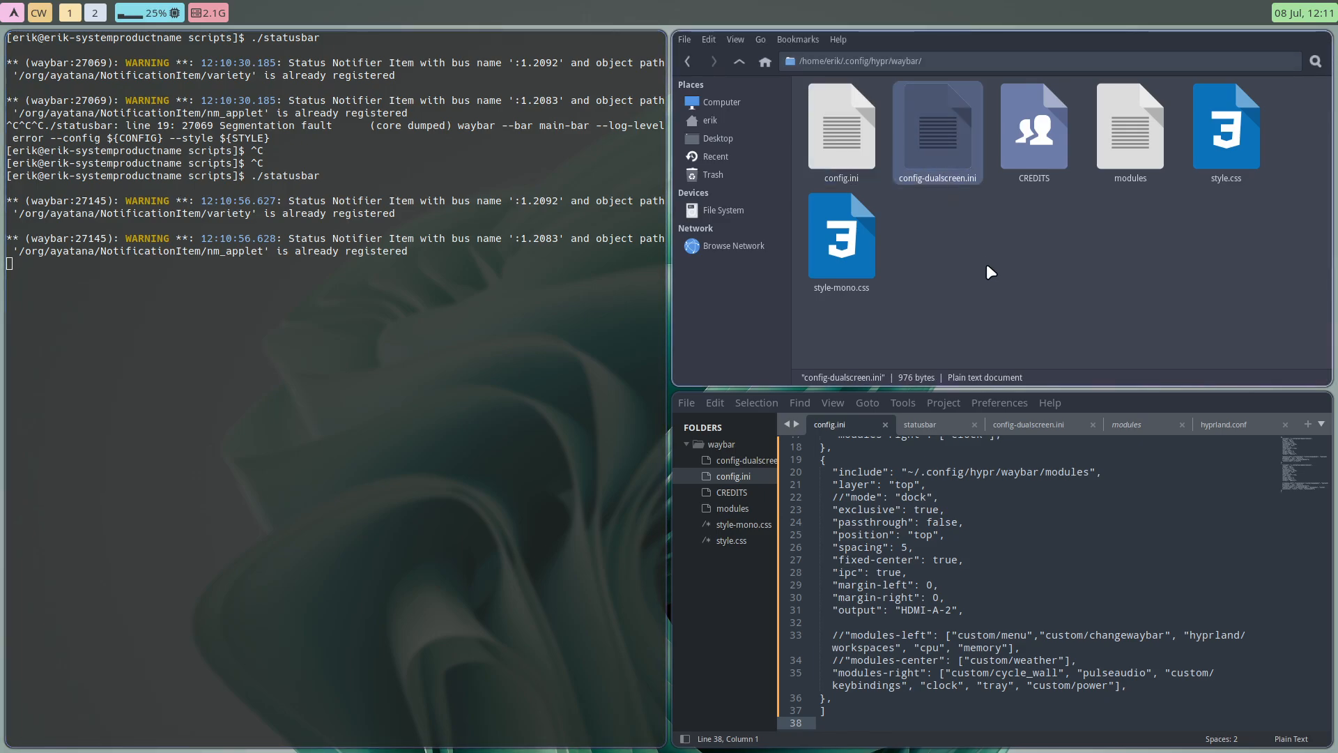